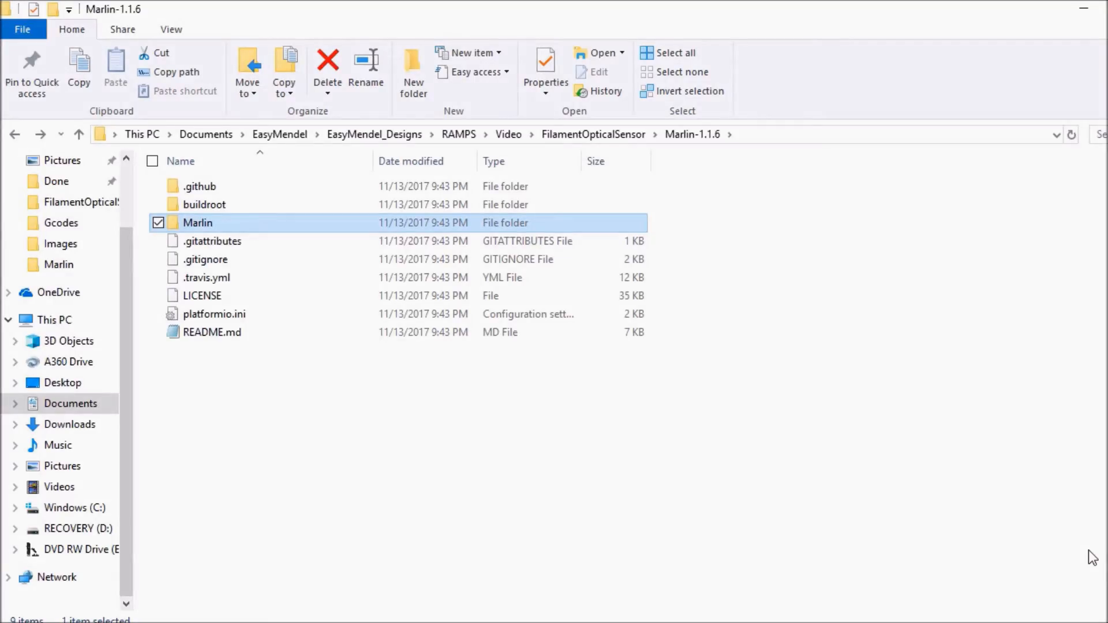
Open the Marlin folder and launch the Marlin 1.1.6 Marlin.ino sketch in Arduino IDE.
double_click(198, 223)
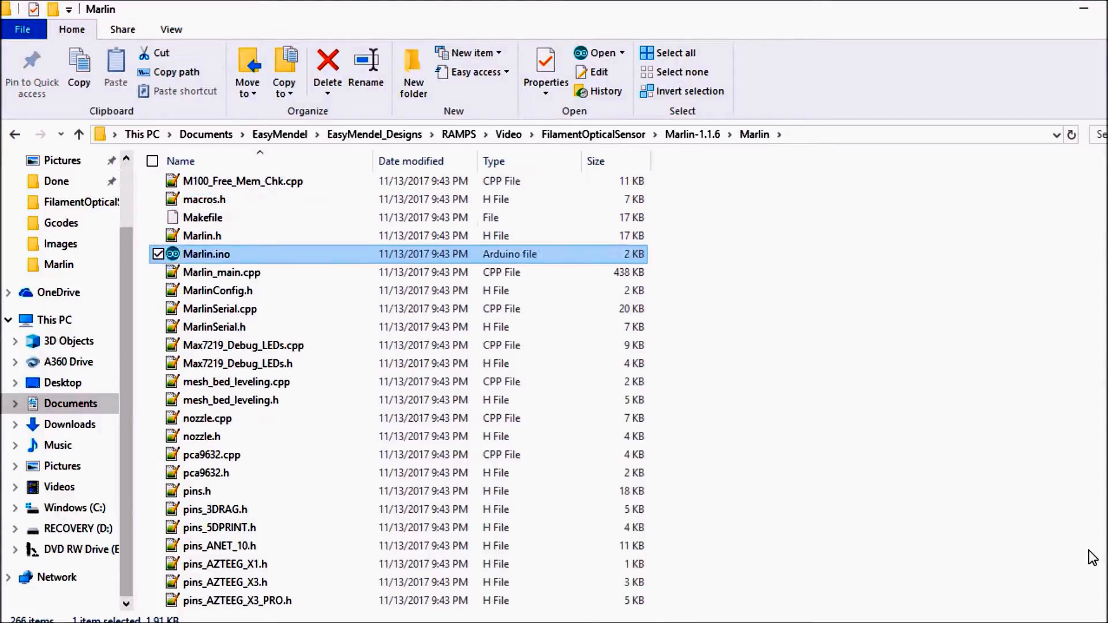
double_click(205, 254)
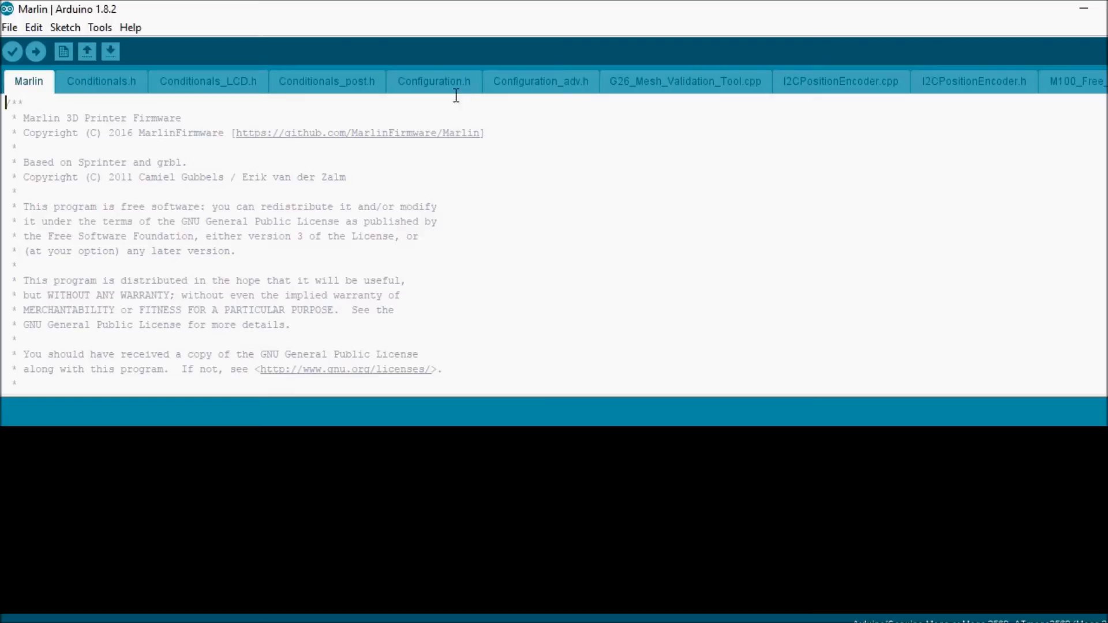
Switch to the Configuration.h tab and search for 'LCD and' to reach the LCD/SD section.
left_click(433, 81)
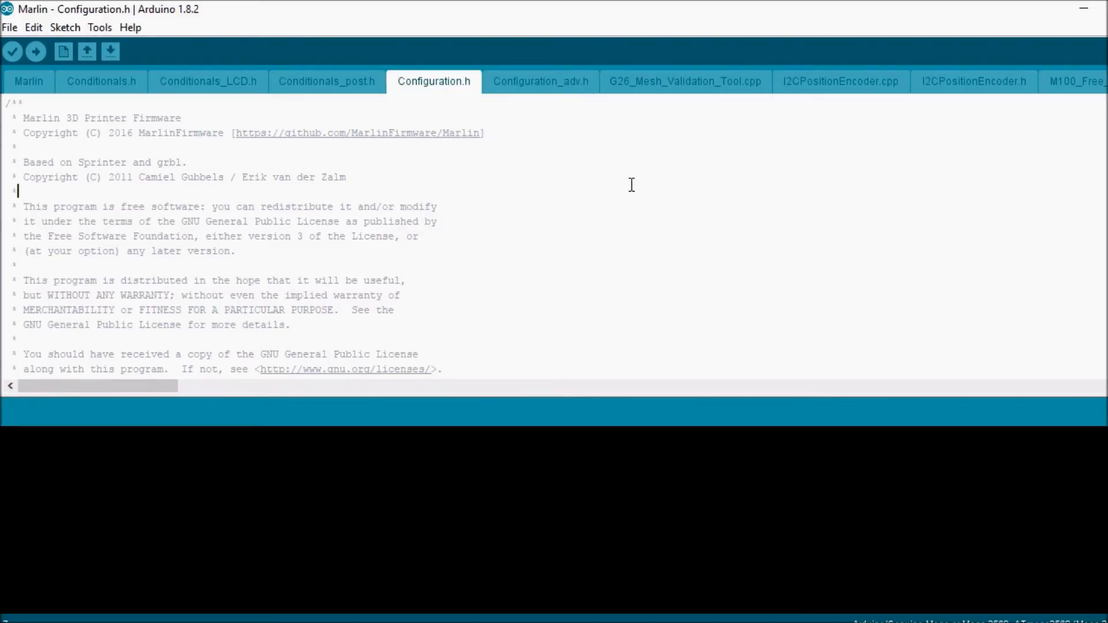
key("ctrl+f")
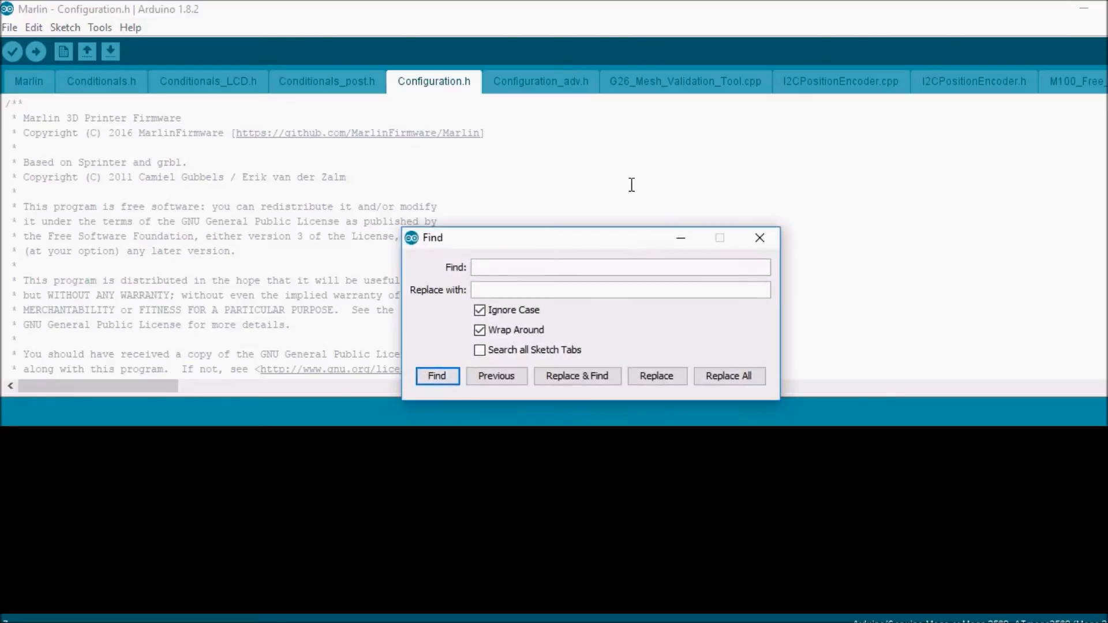
type("LCD an")
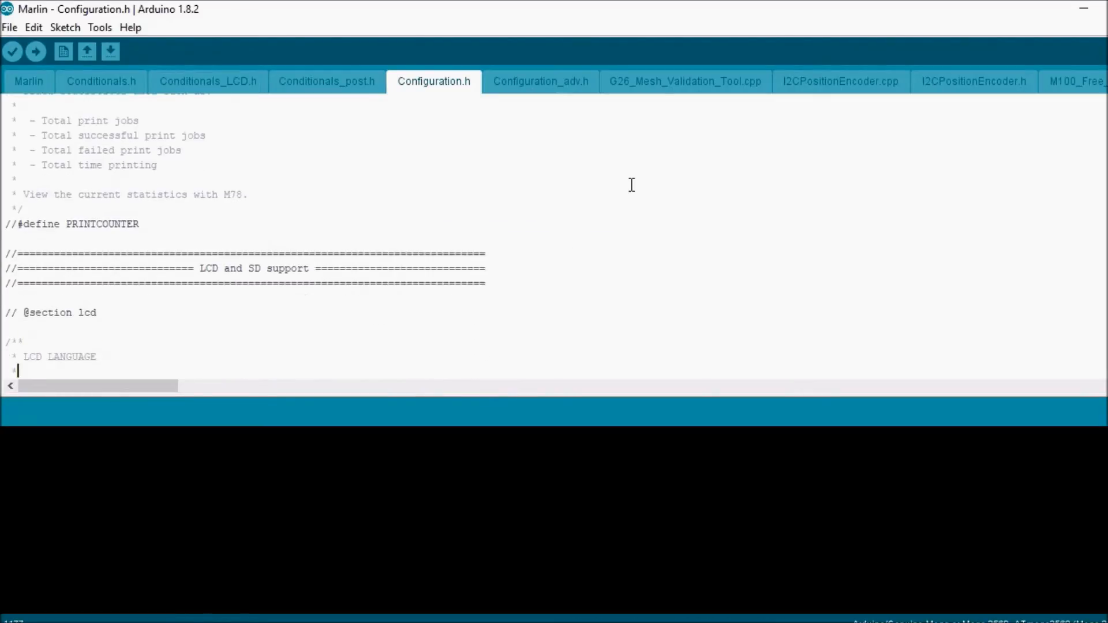
Scroll Configuration.h down to the SD CARD section containing #define SDSUPPORT.
scroll("down", 3)
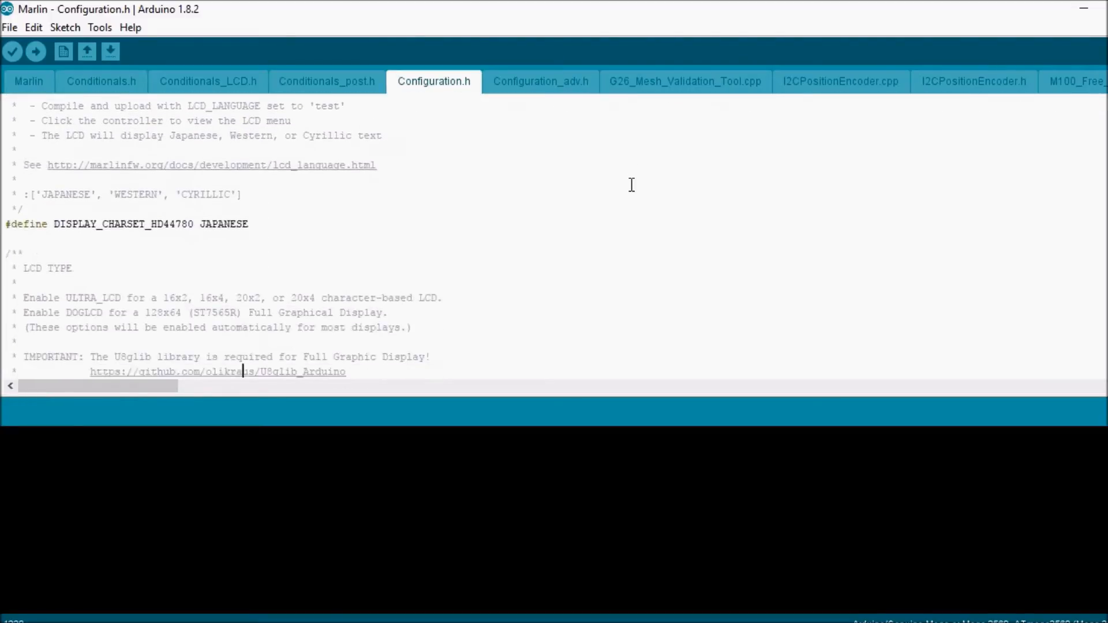
scroll("down", 3)
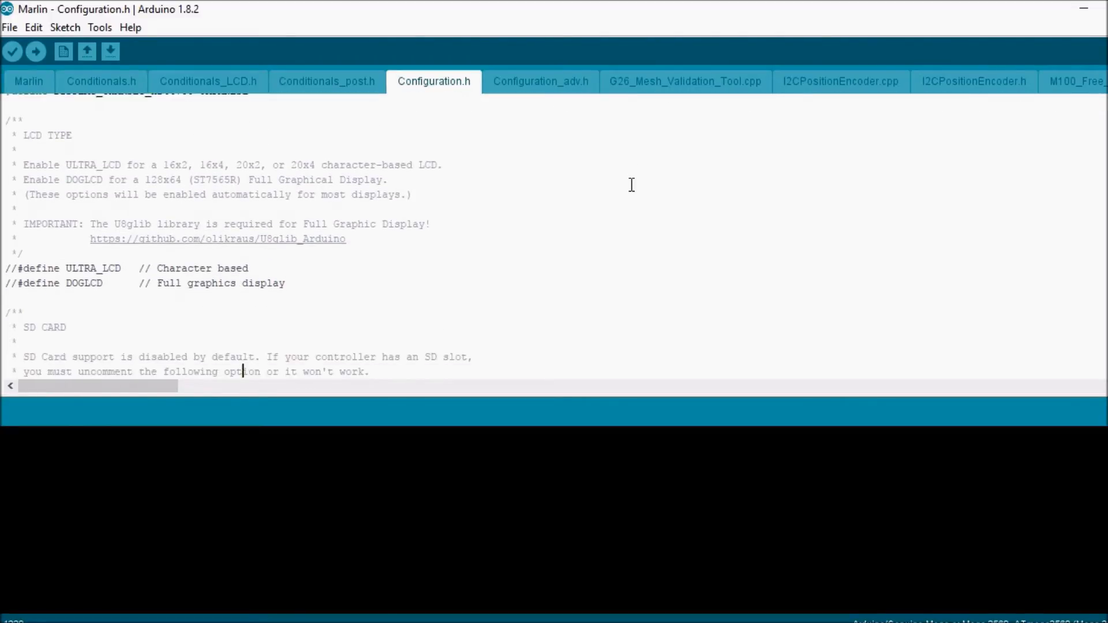
scroll("down", 3)
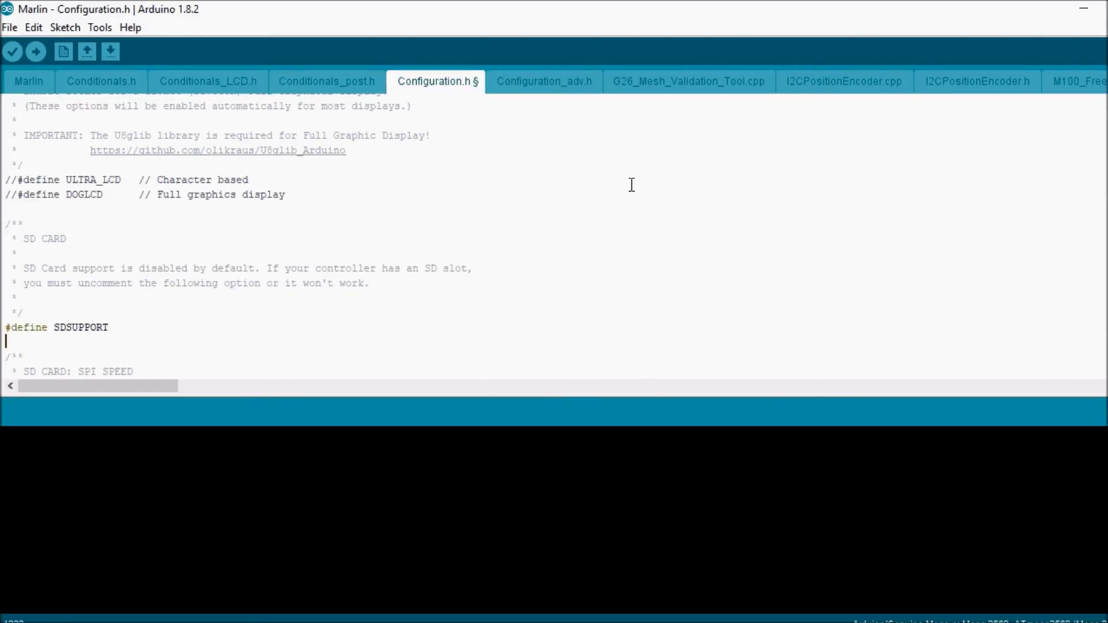
scroll("down", 3)
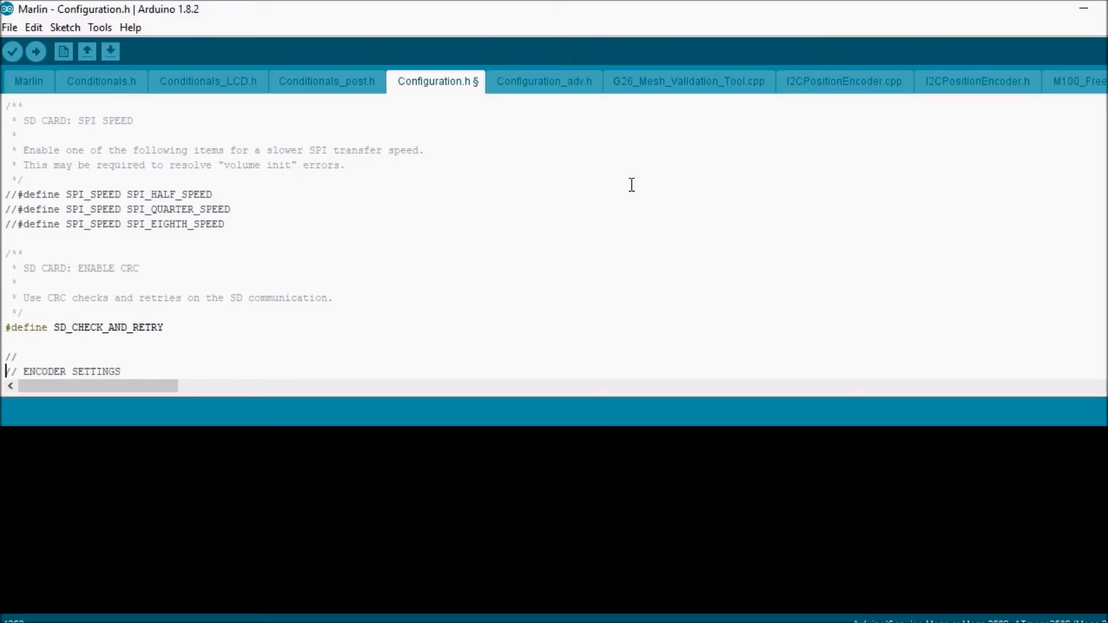
scroll("down", 3)
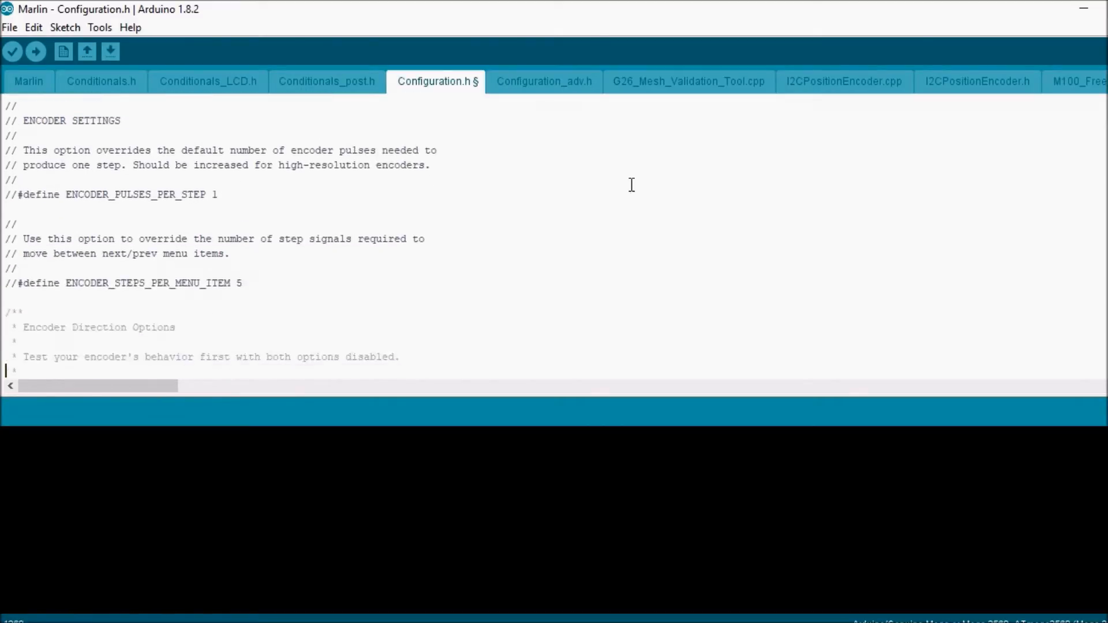
scroll("down", 3)
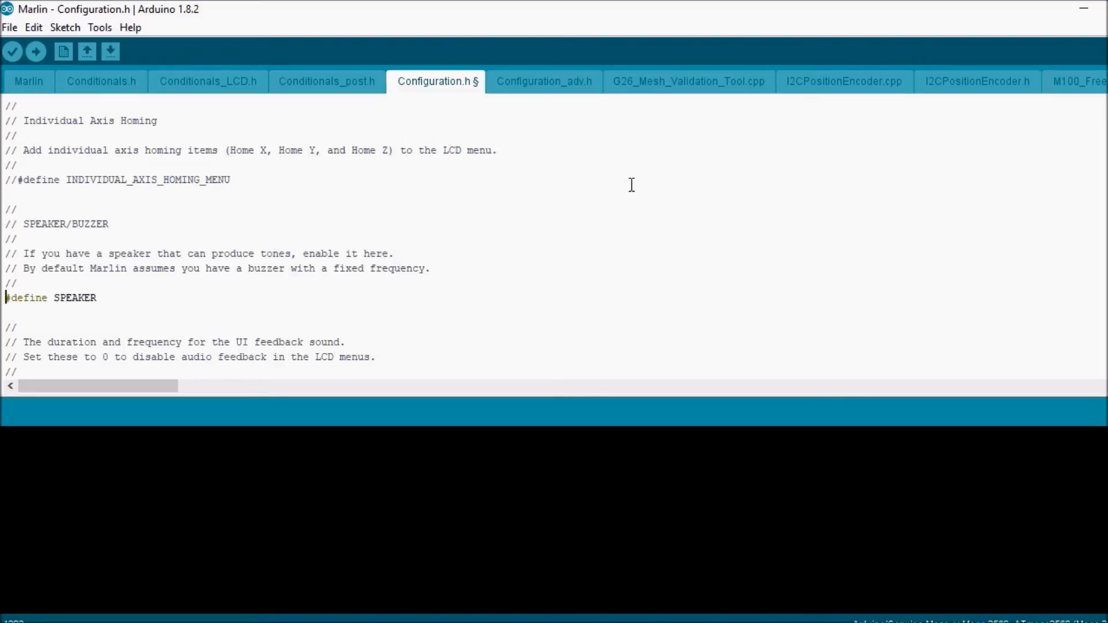
Uncomment SPEAKER, LCD_FEEDBACK_FREQUENCY_DURATION_MS and LCD_FEEDBACK_FREQUENCY_HZ in Configuration.h.
scroll("down", 3)
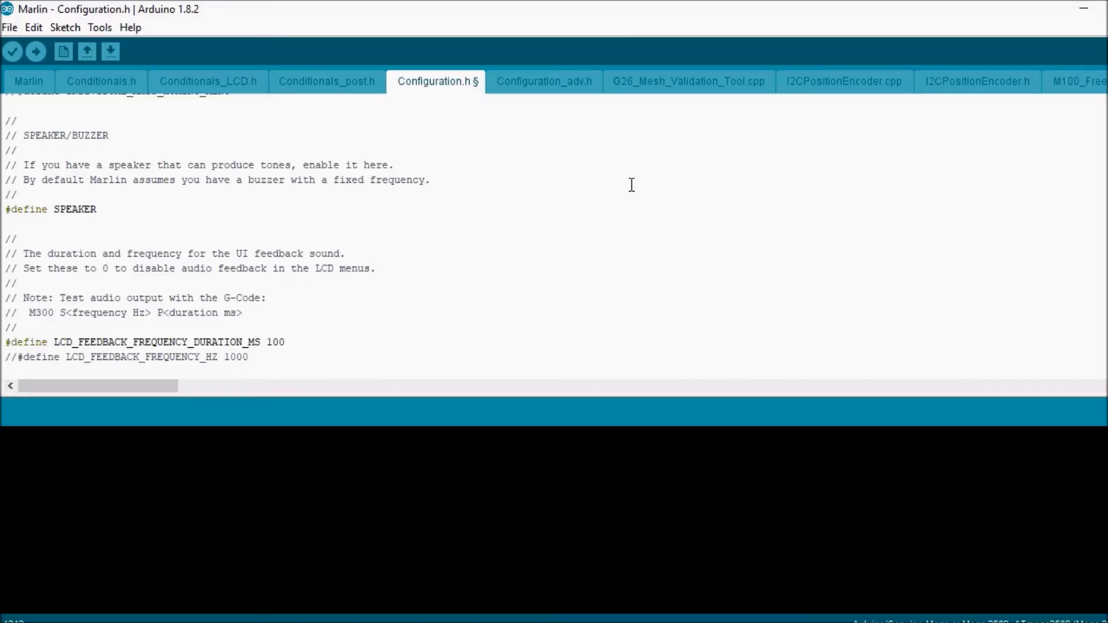
left_click(10, 356)
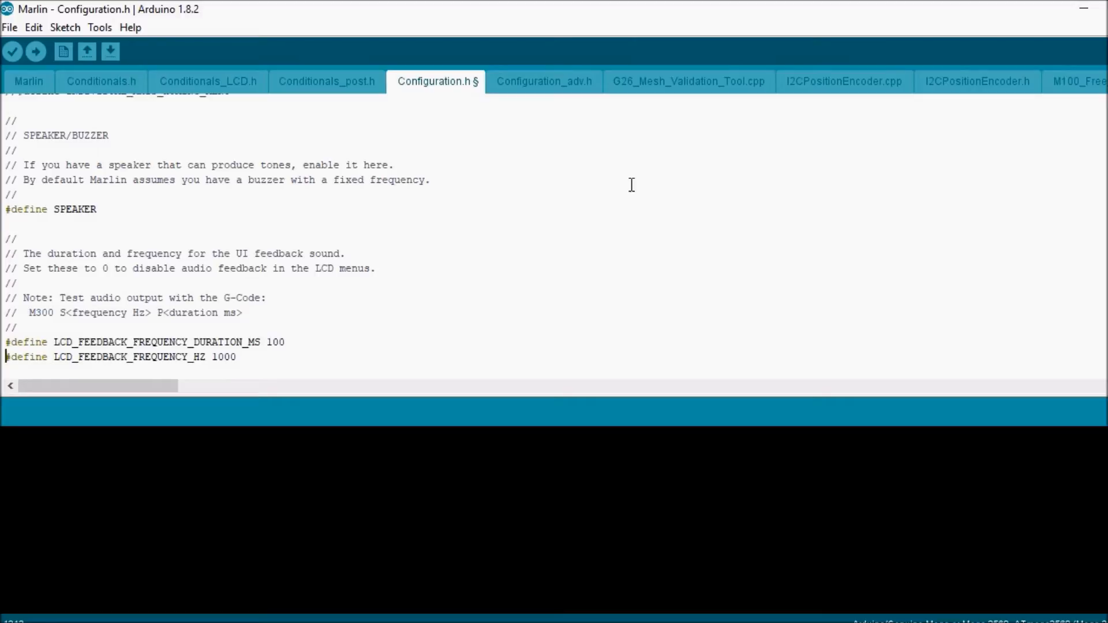
scroll("down", 3)
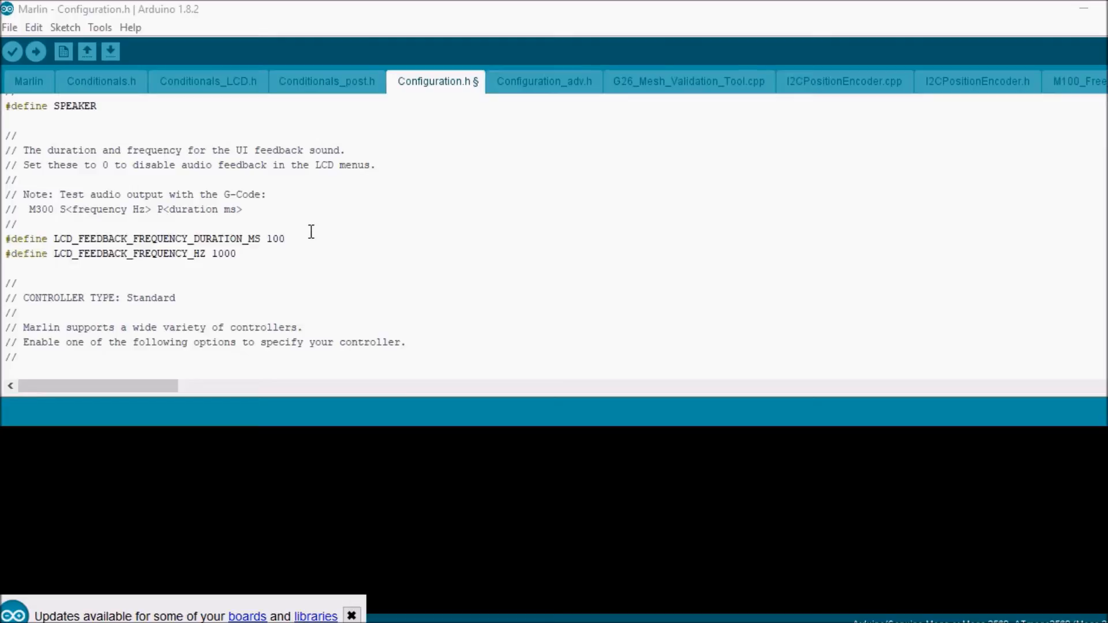
left_click(19, 281)
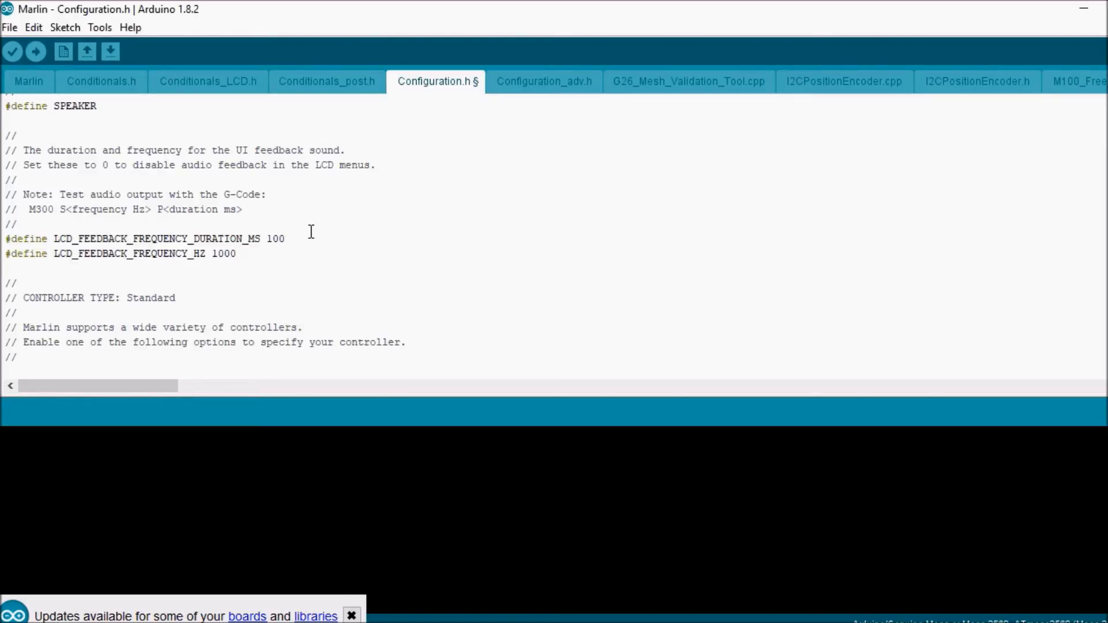
scroll("down", 3)
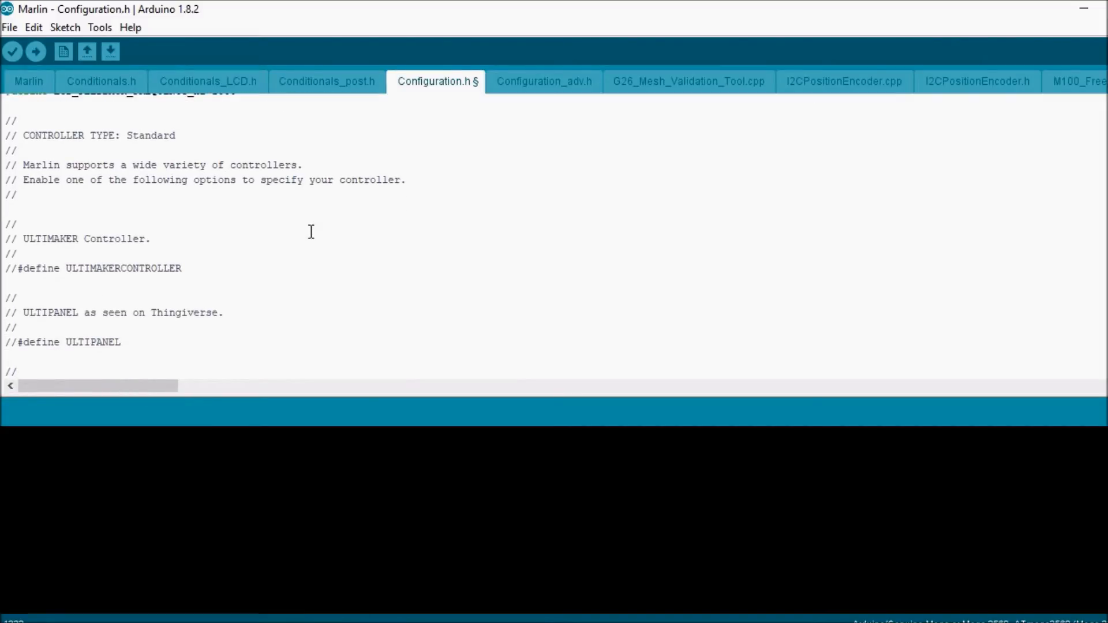
key("Ctrl+f")
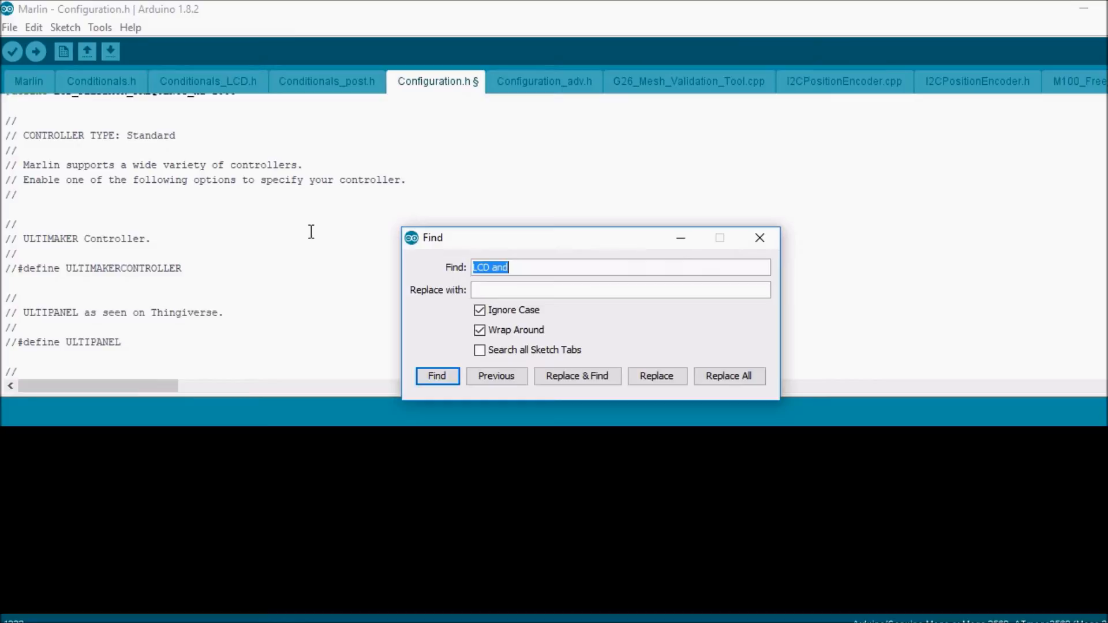
Find 'Full_Graphic' and uncomment #define REPRAP_DISCOUNT_FULL_GRAPHIC_SMART_CONTROLLER.
left_click(437, 375)
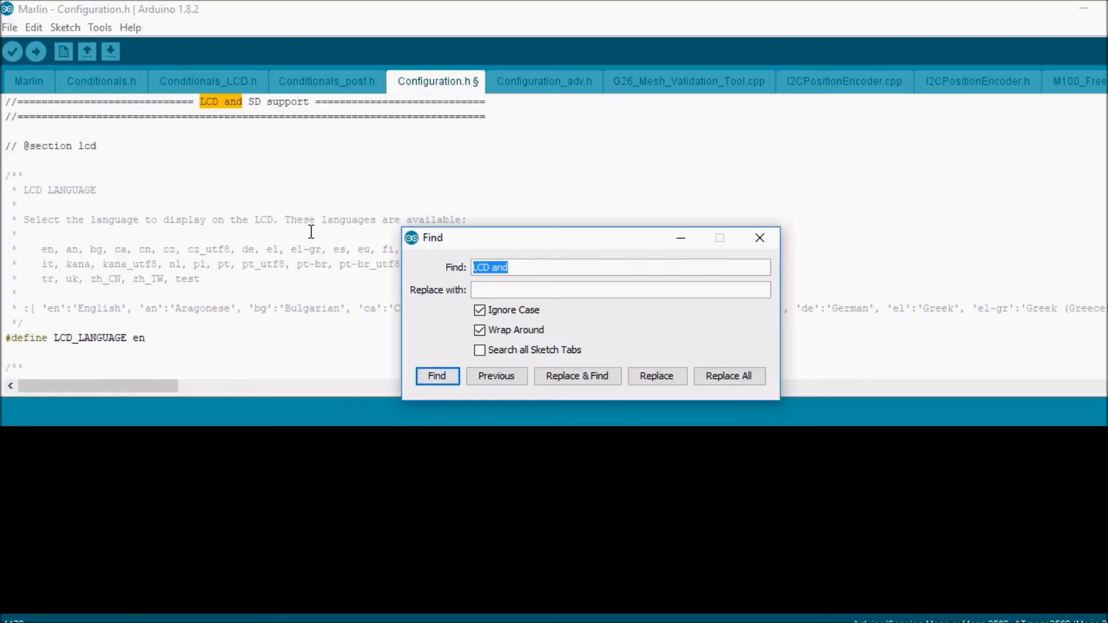
type("Full_Graphi")
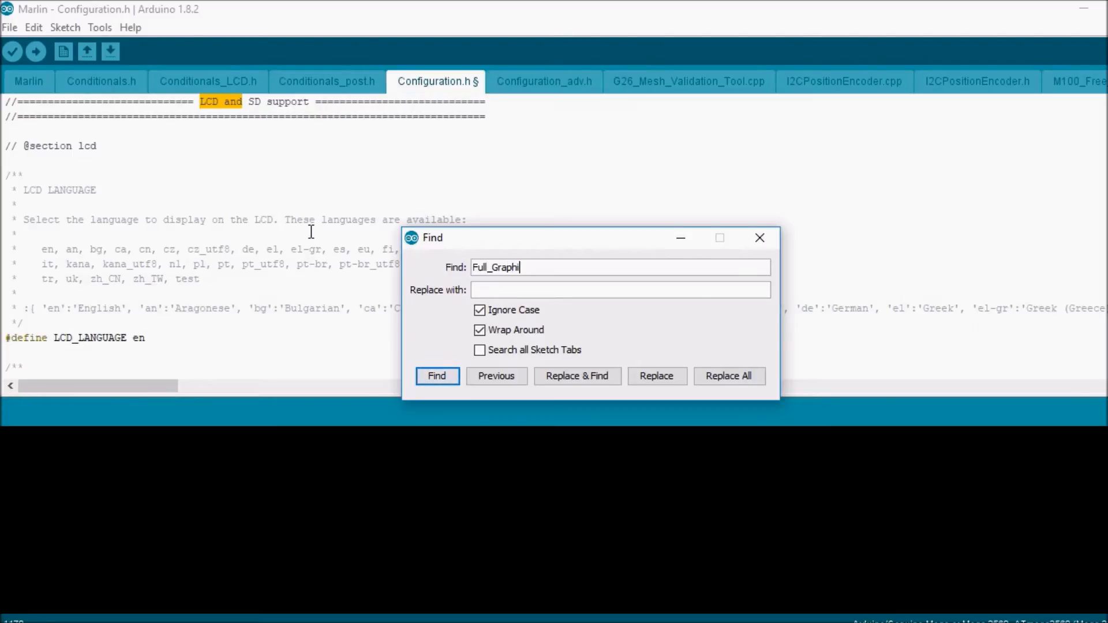
left_click(437, 375)
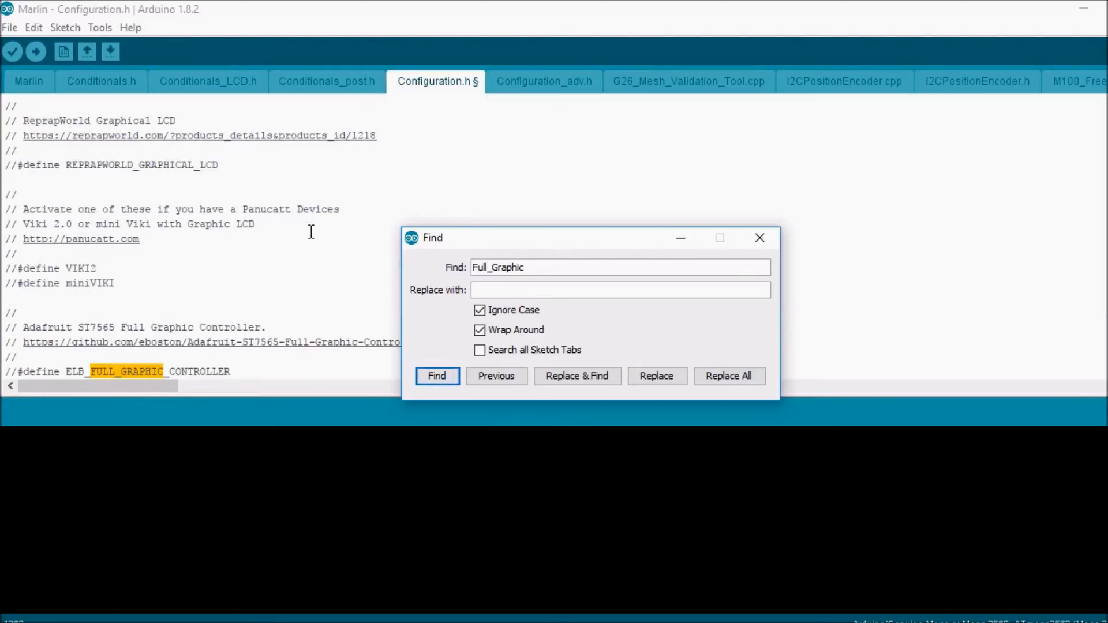
left_click(437, 375)
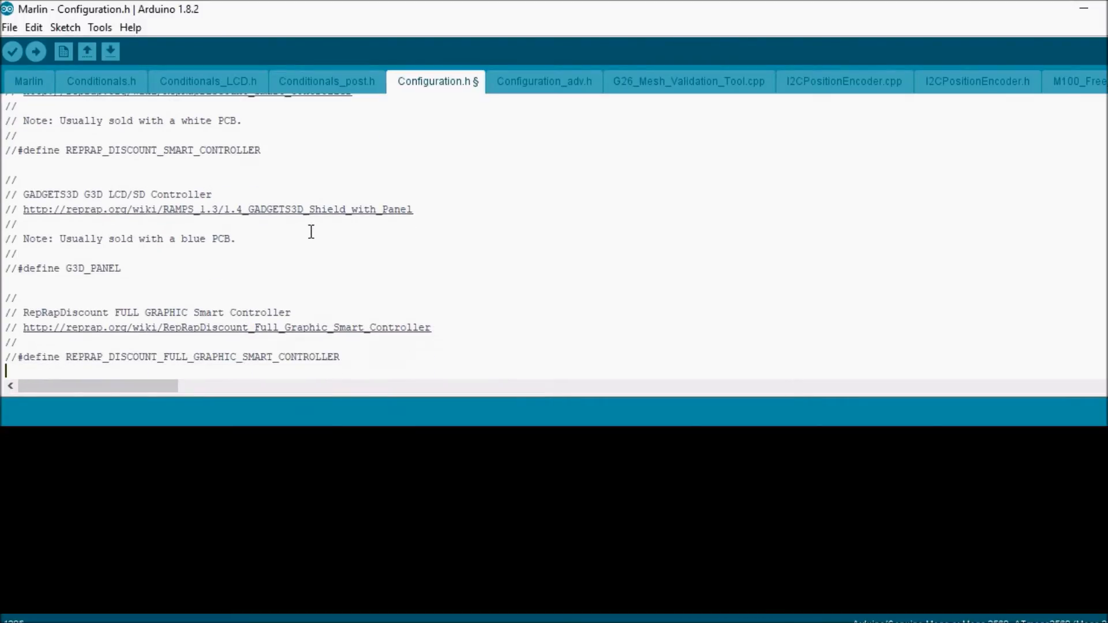
left_click(212, 356)
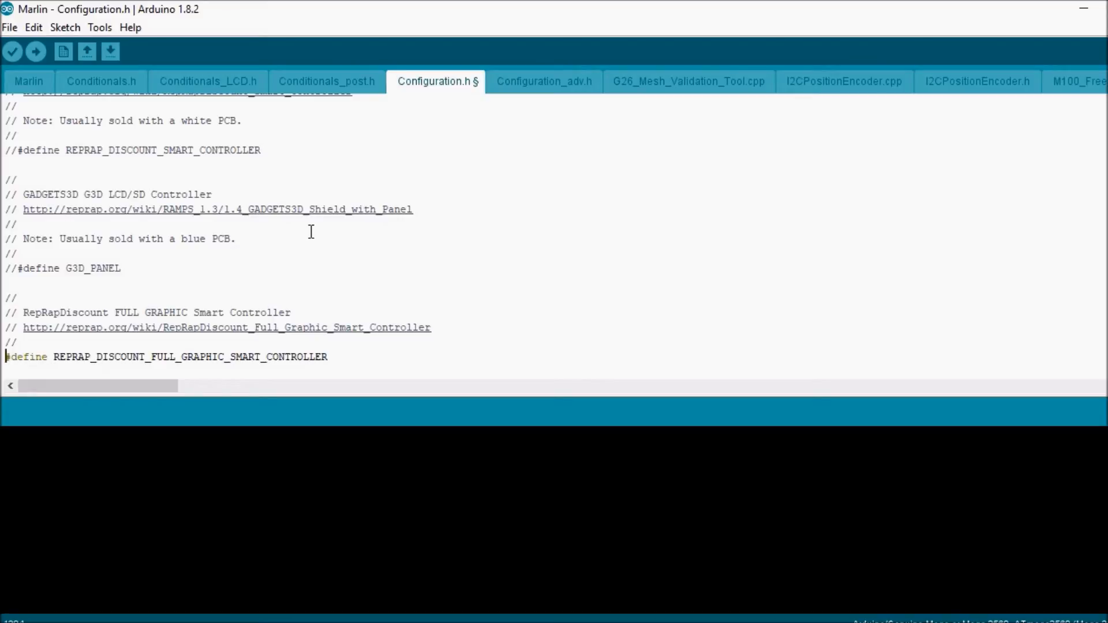
Search Configuration.h for 'runout' to reach #define FILAMENT_RUNOUT_SENSOR and close Find.
key("Ctrl+f")
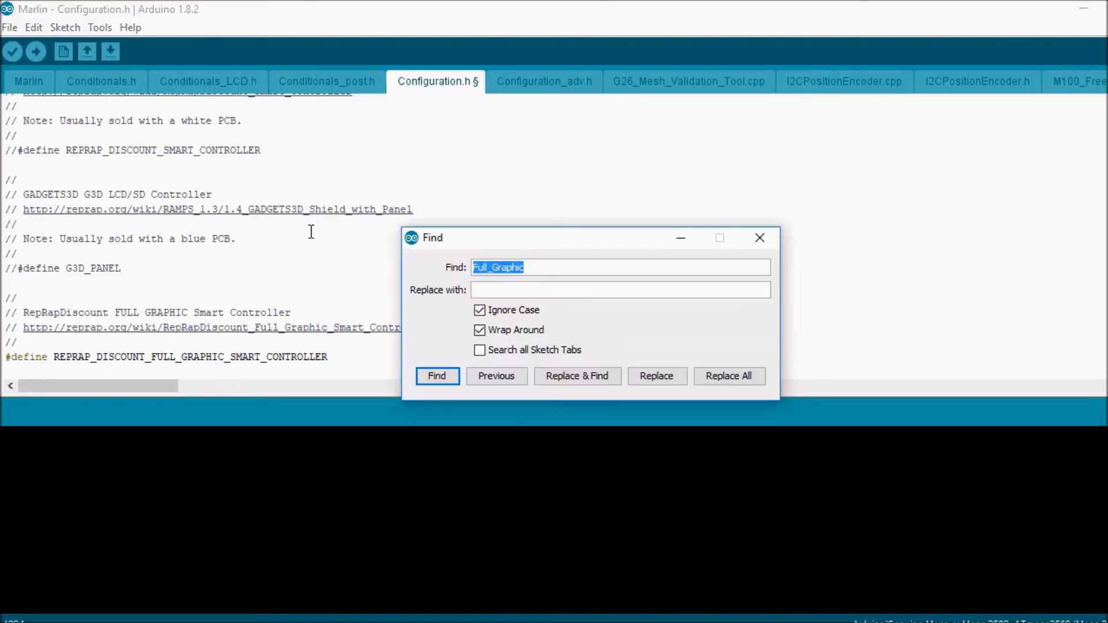
type("runout")
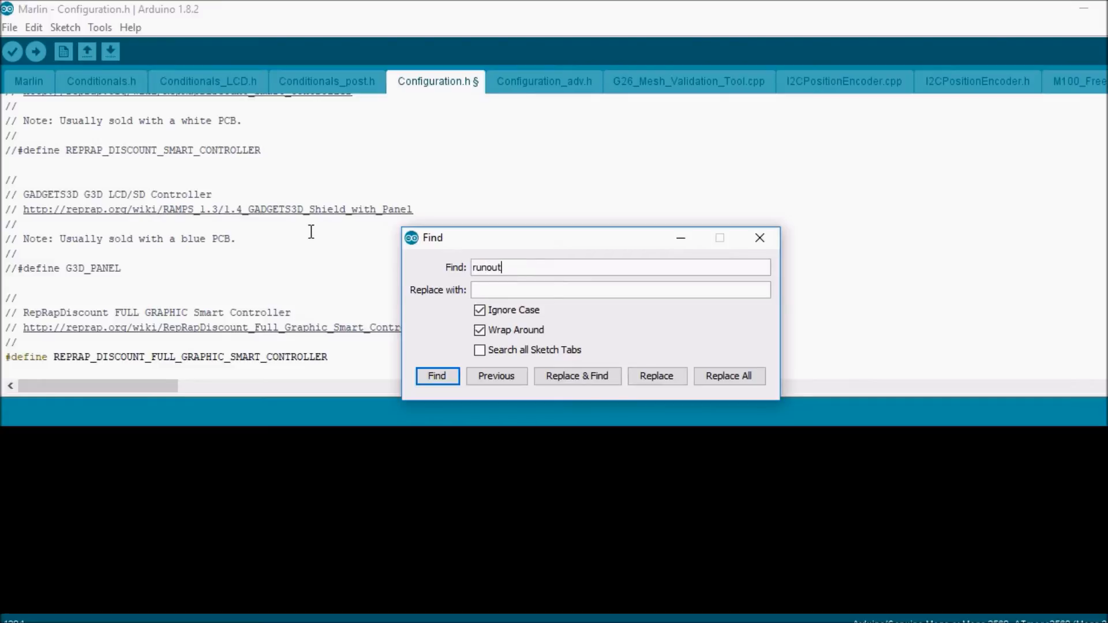
left_click(437, 375)
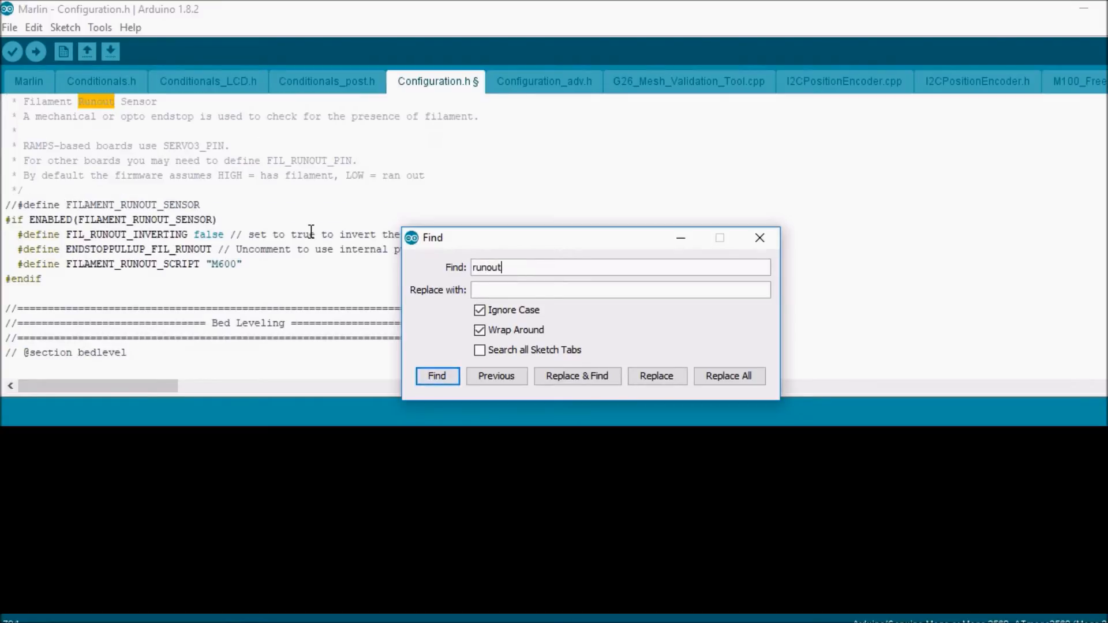
left_click(760, 238)
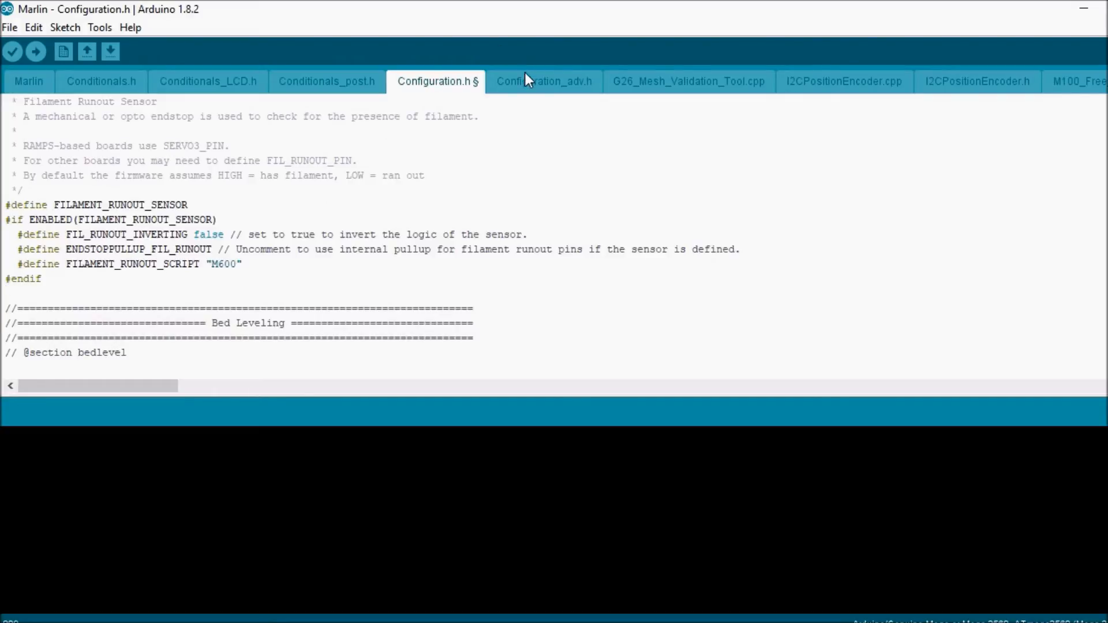
In Configuration_adv.h, find 'Advanced_P' and uncomment #define ADVANCED_PAUSE_FEATURE.
left_click(544, 80)
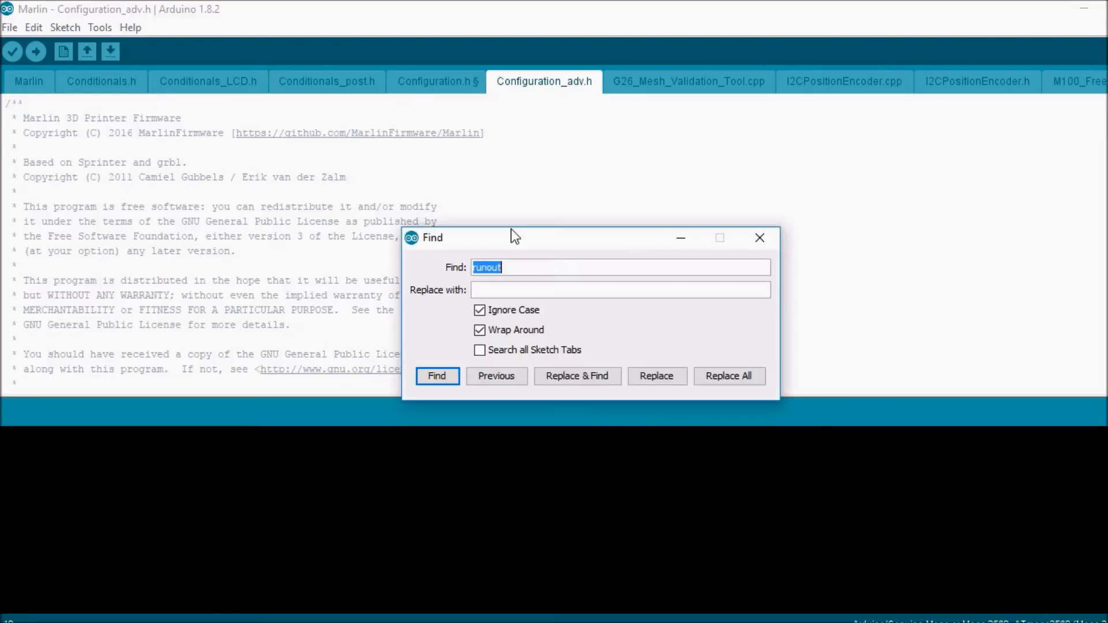
type("Adv")
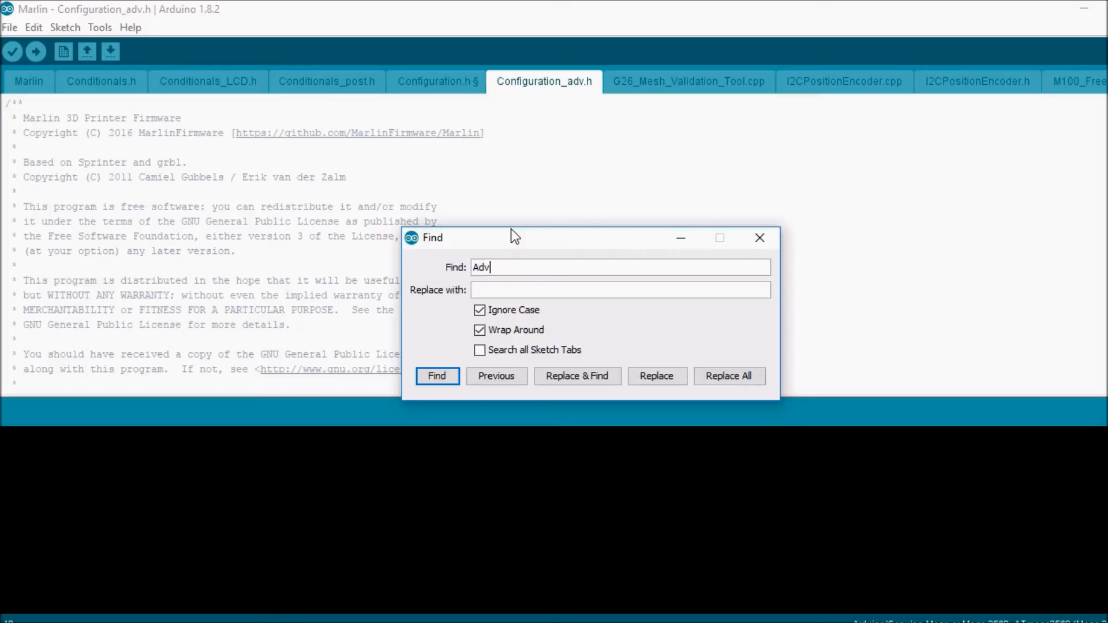
type("anced")
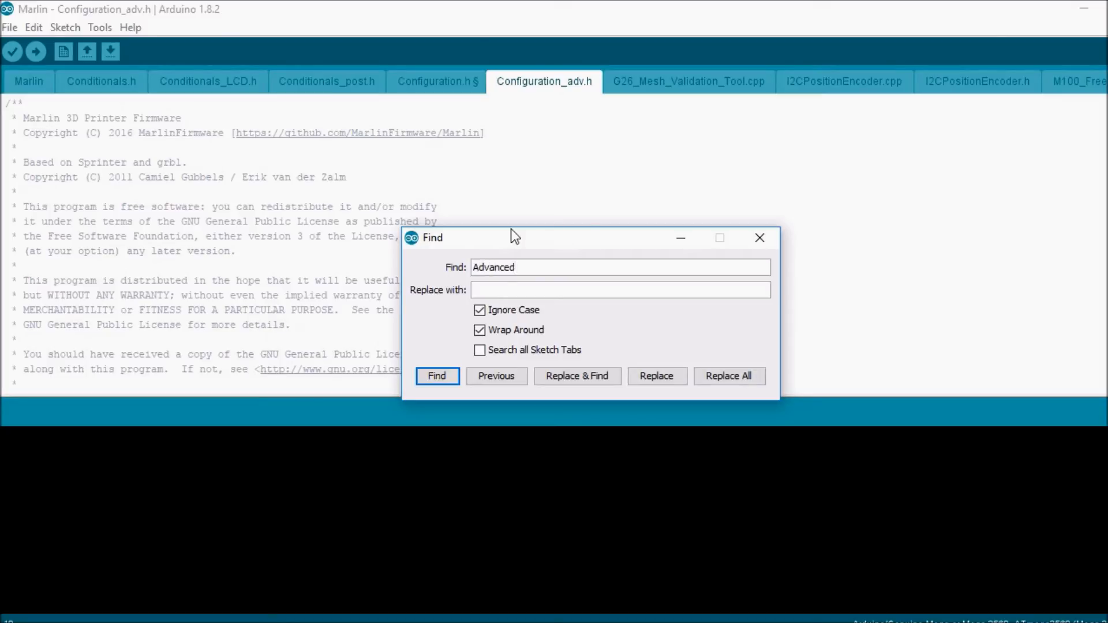
type("_P")
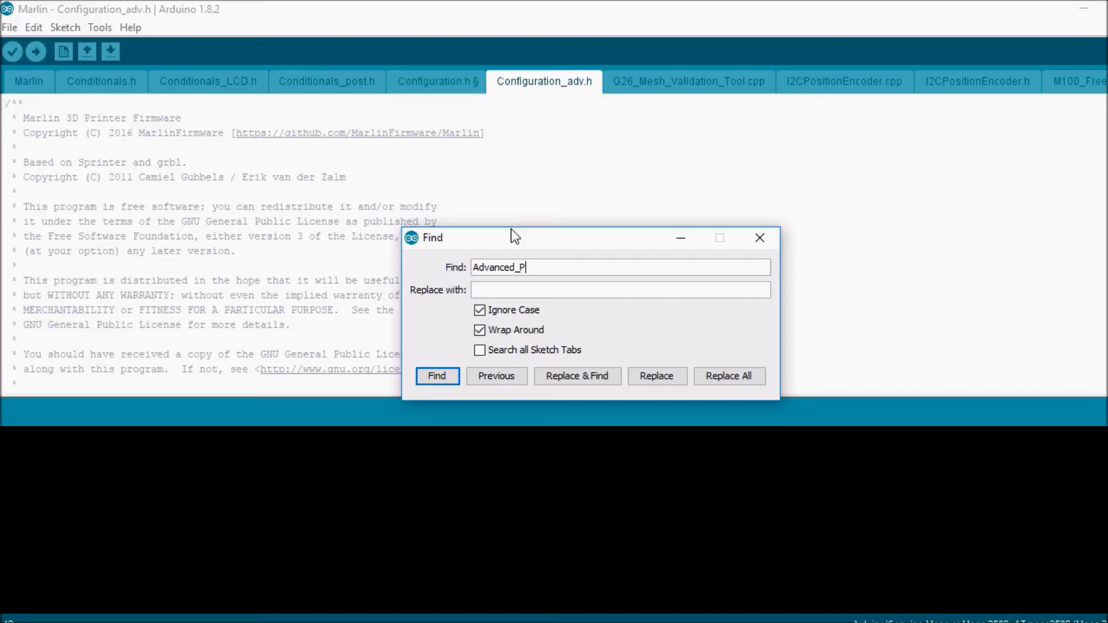
left_click(437, 375)
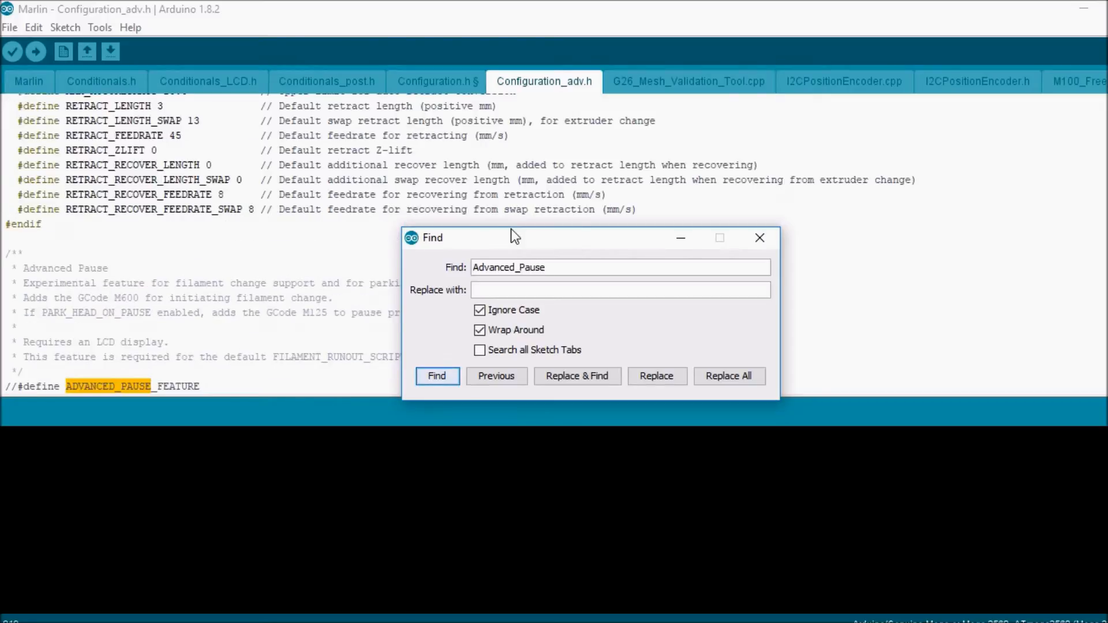
left_click(759, 237)
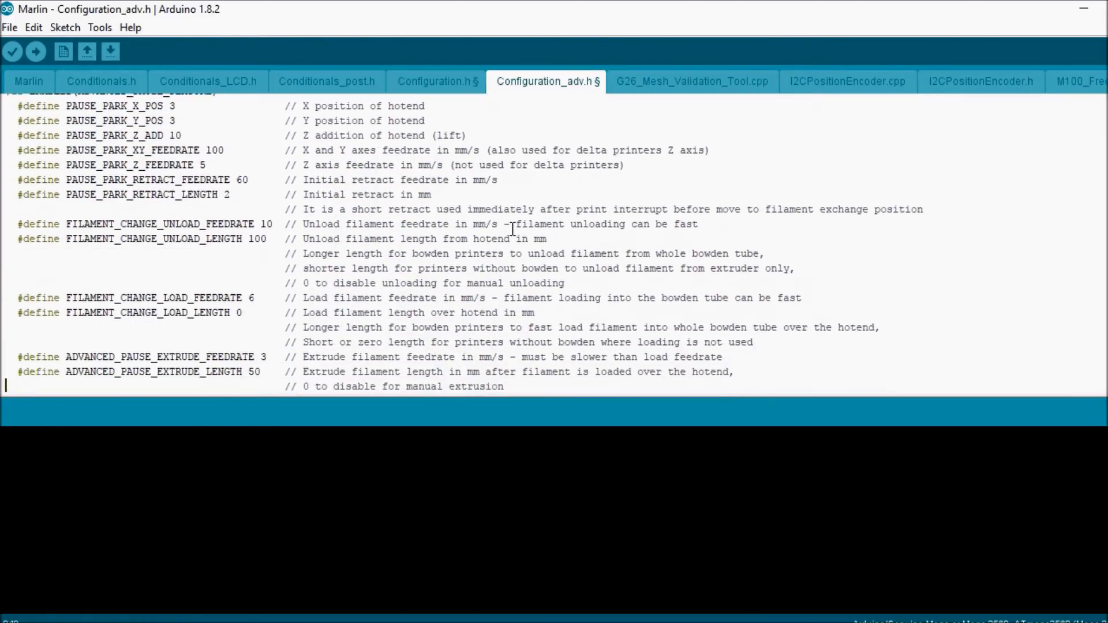
scroll("down", 3)
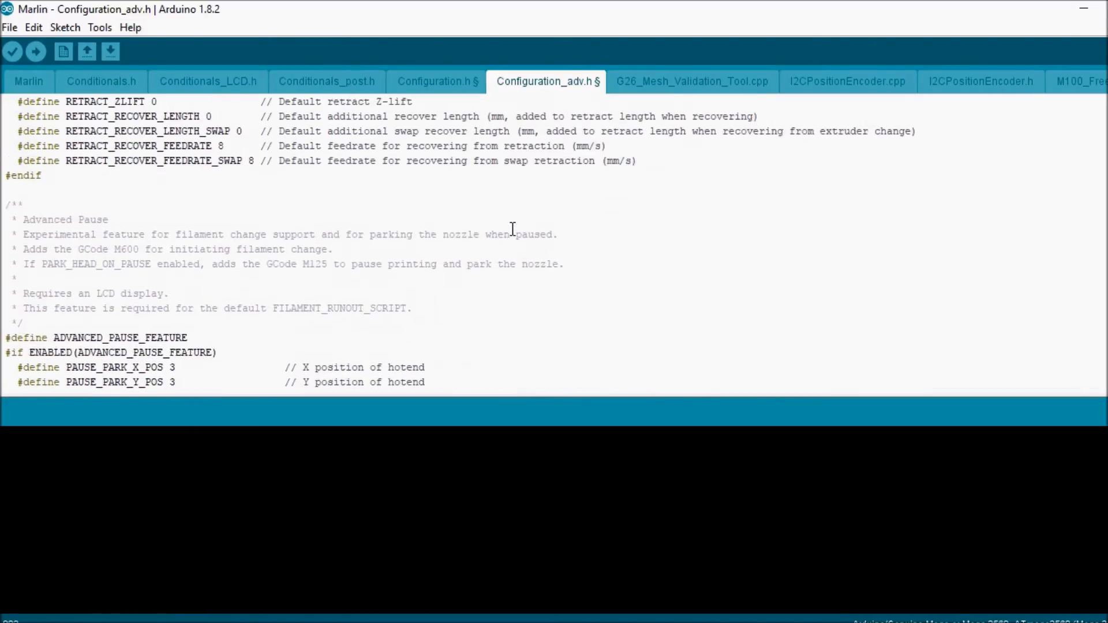
left_click(7, 248)
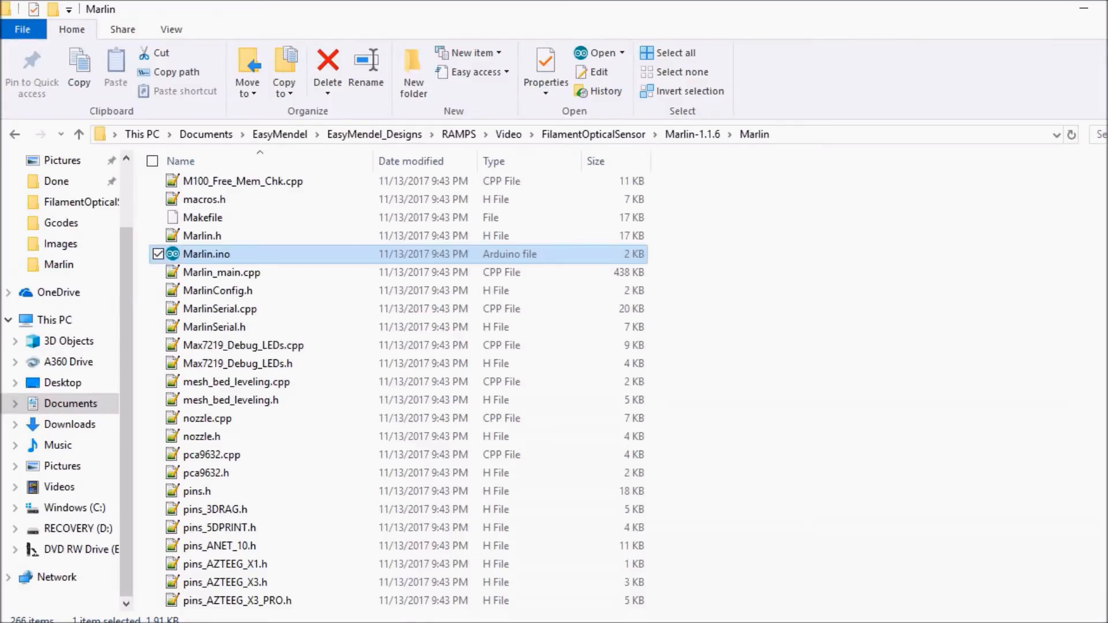
Browse the Marlin folder's pins header files and open pins_RAMPS.h in Notepad++.
left_click(196, 492)
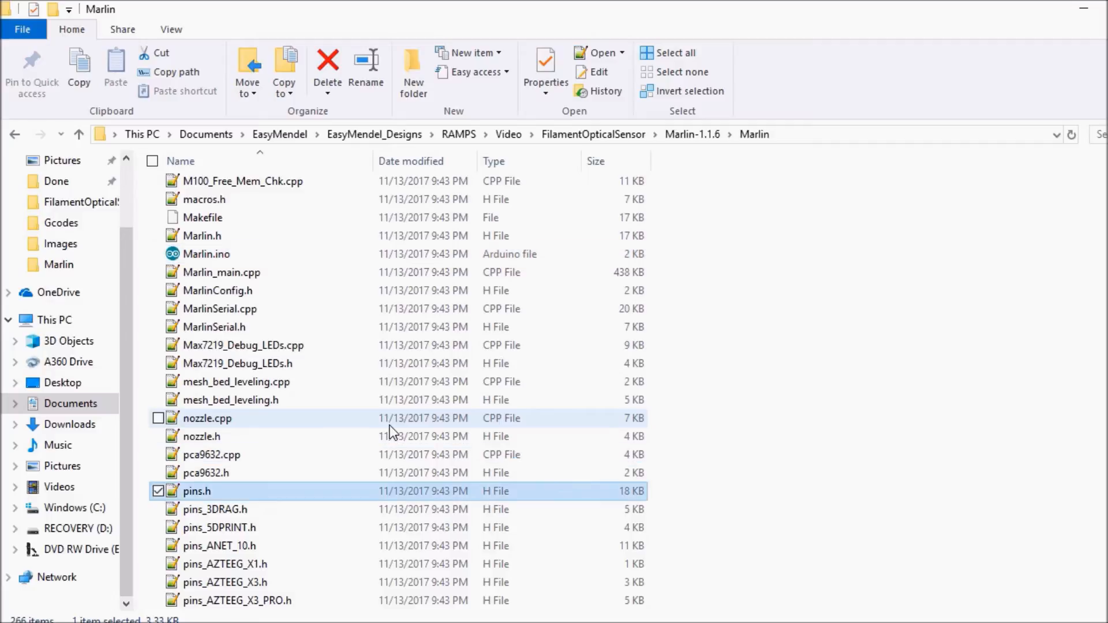
left_click(214, 509)
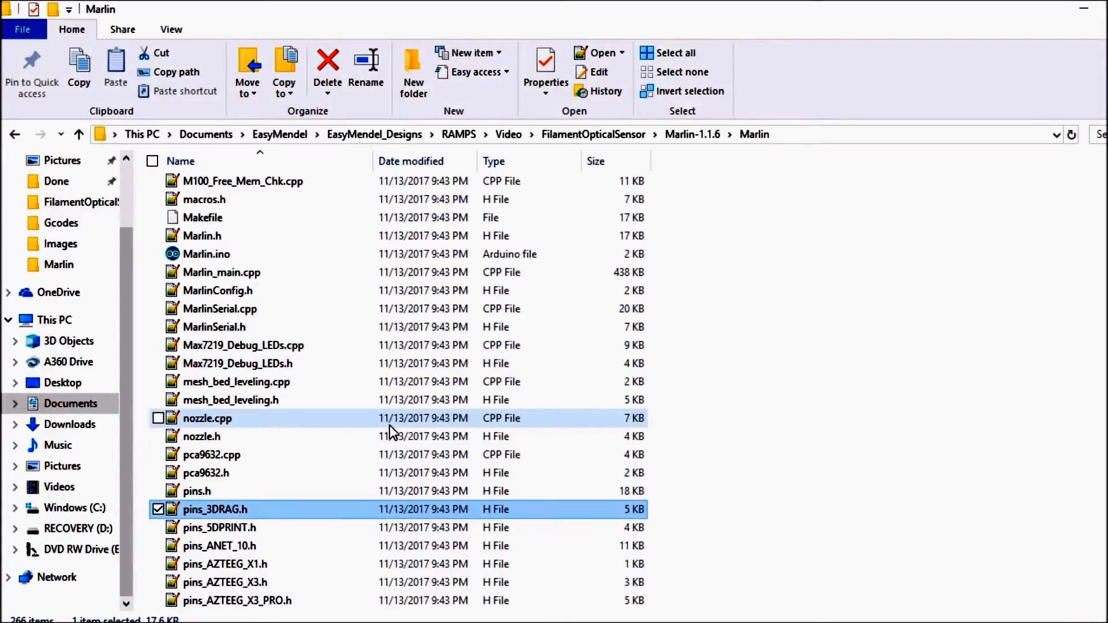
scroll("down", 3)
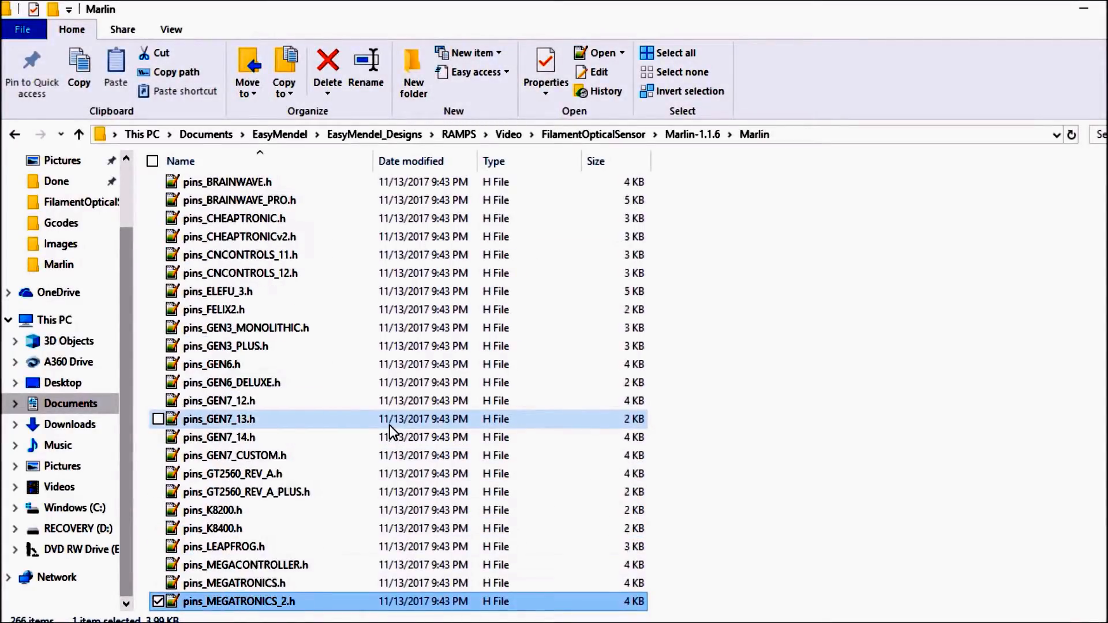
scroll("down", 3)
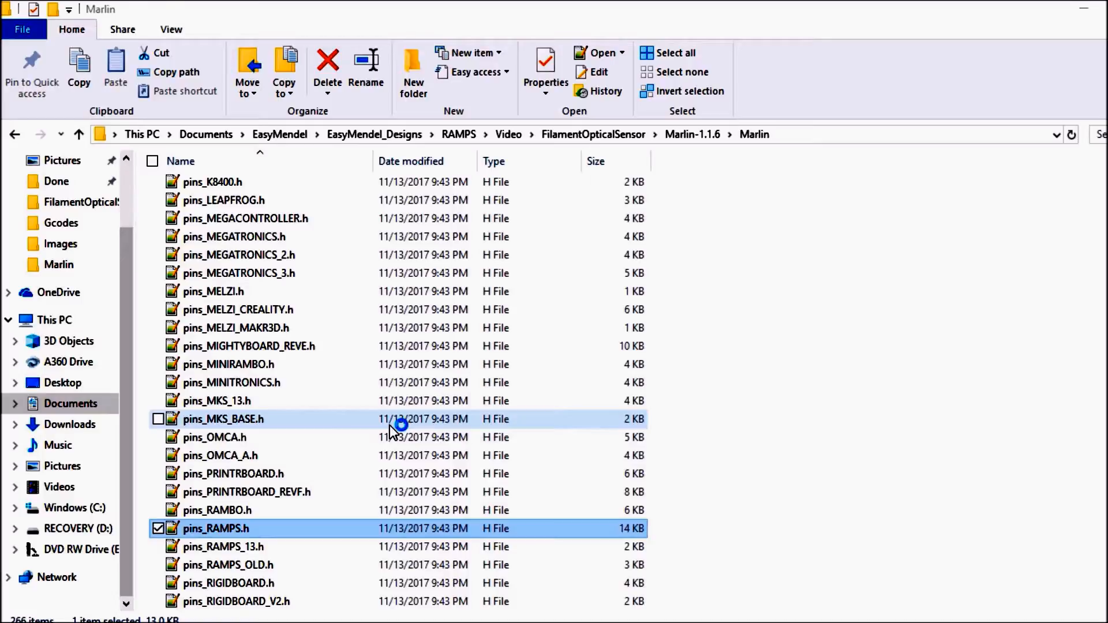
double_click(215, 528)
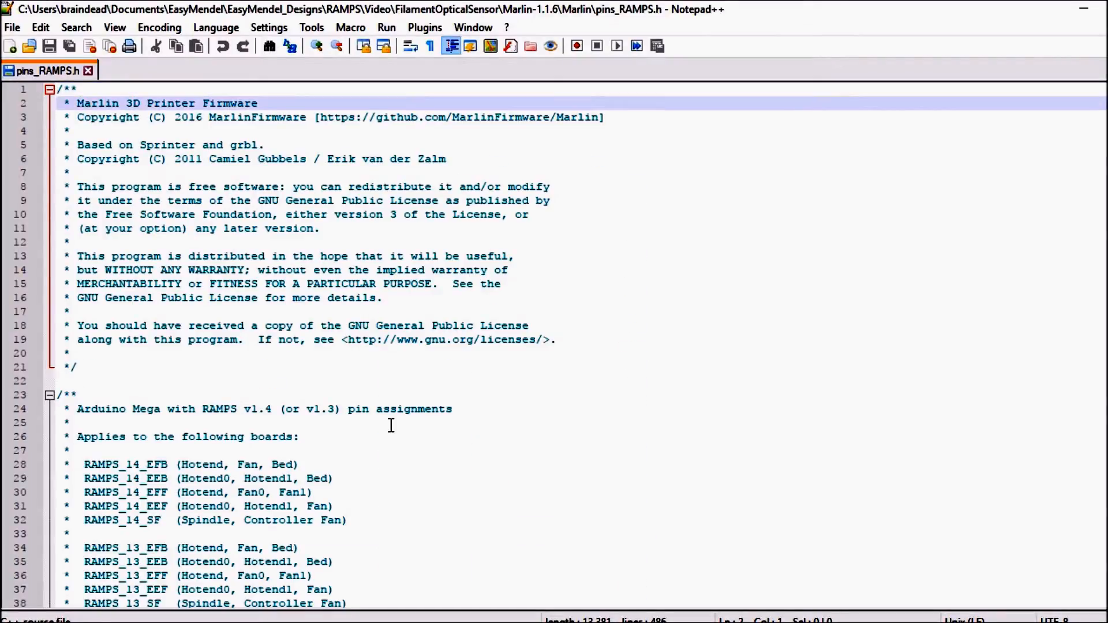
Locate the runout match in pins_RAMPS.h and set the sensor pin value to 4.
scroll("down", 3)
type("run")
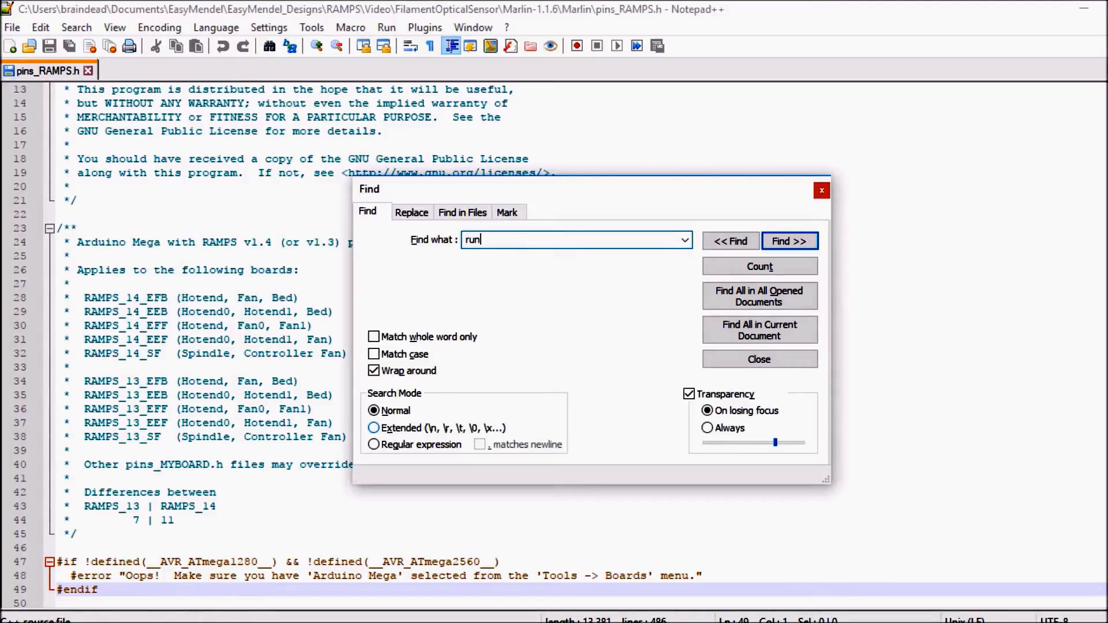
left_click(789, 242)
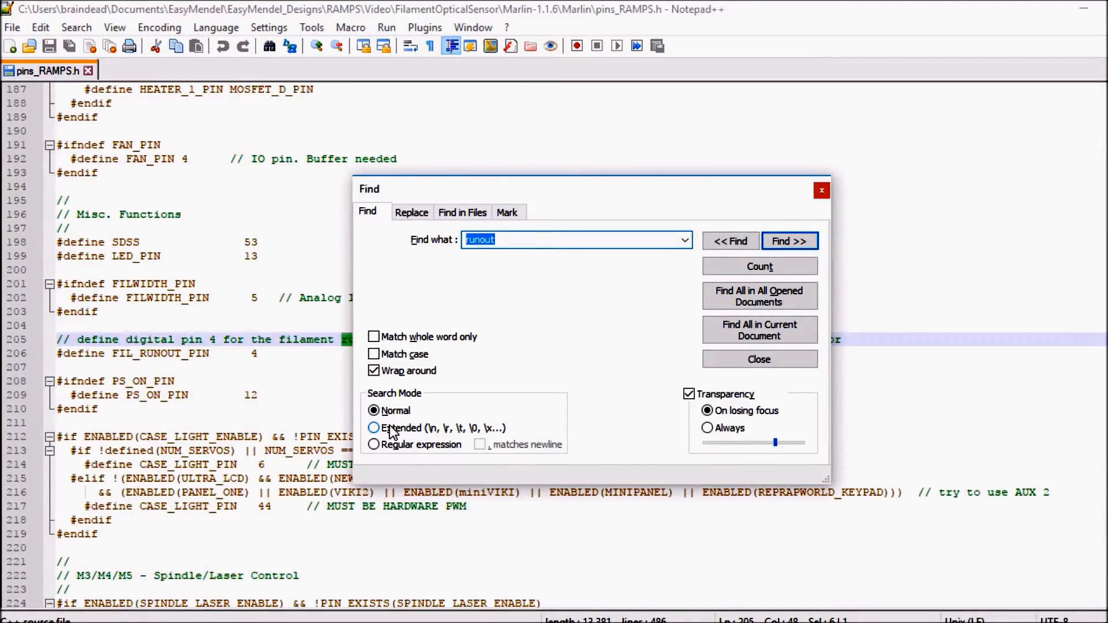
left_click(758, 359)
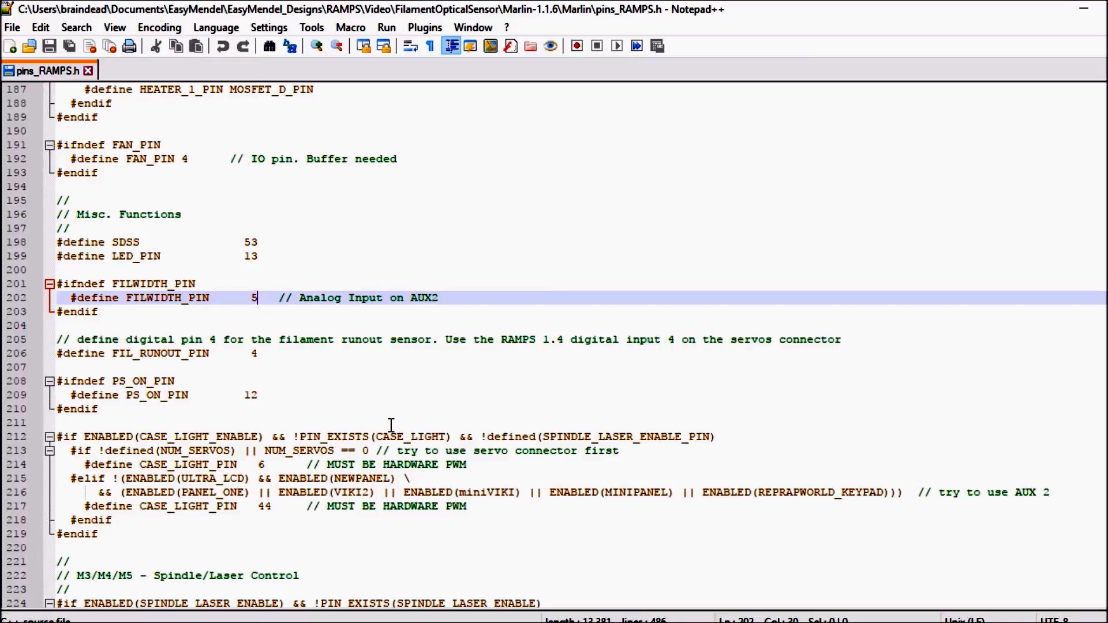
type("4")
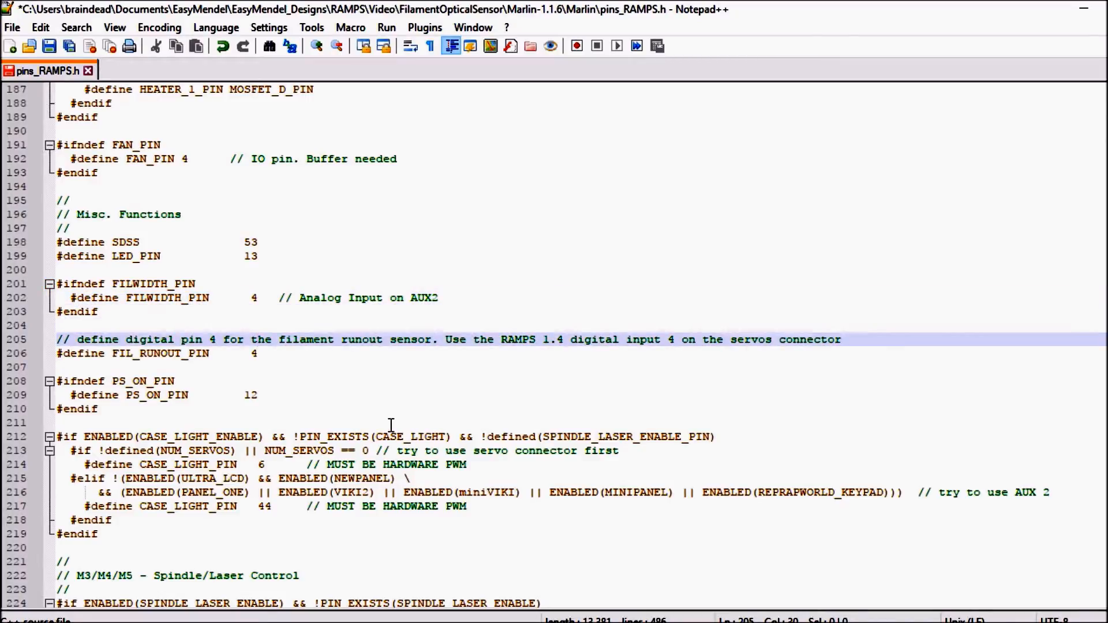
type("5")
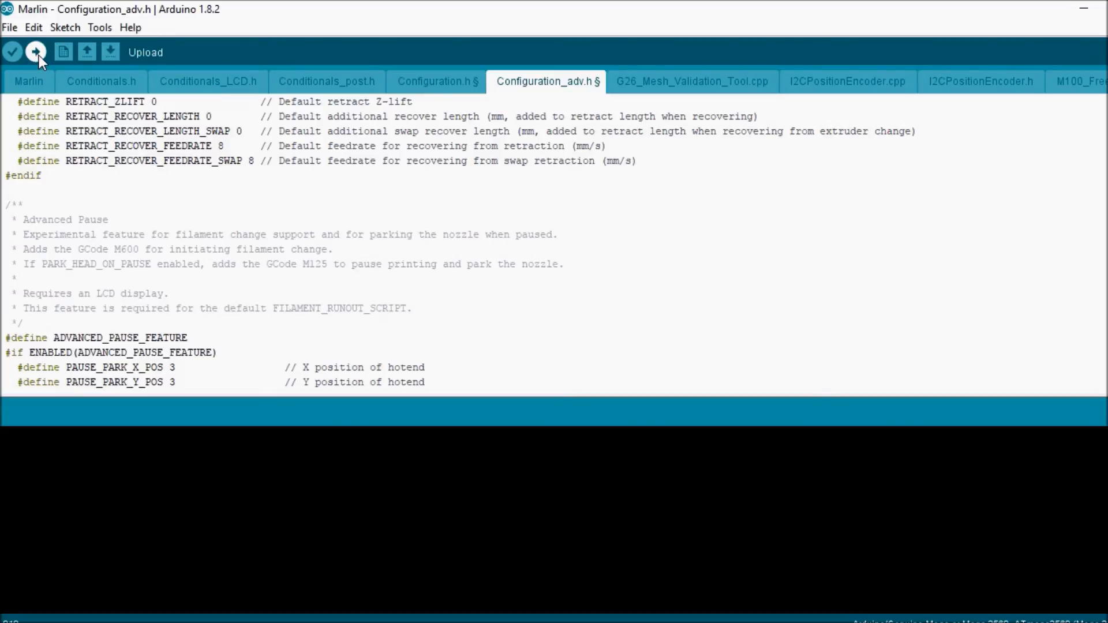
Upload the modified Marlin firmware to the printer board.
left_click(35, 51)
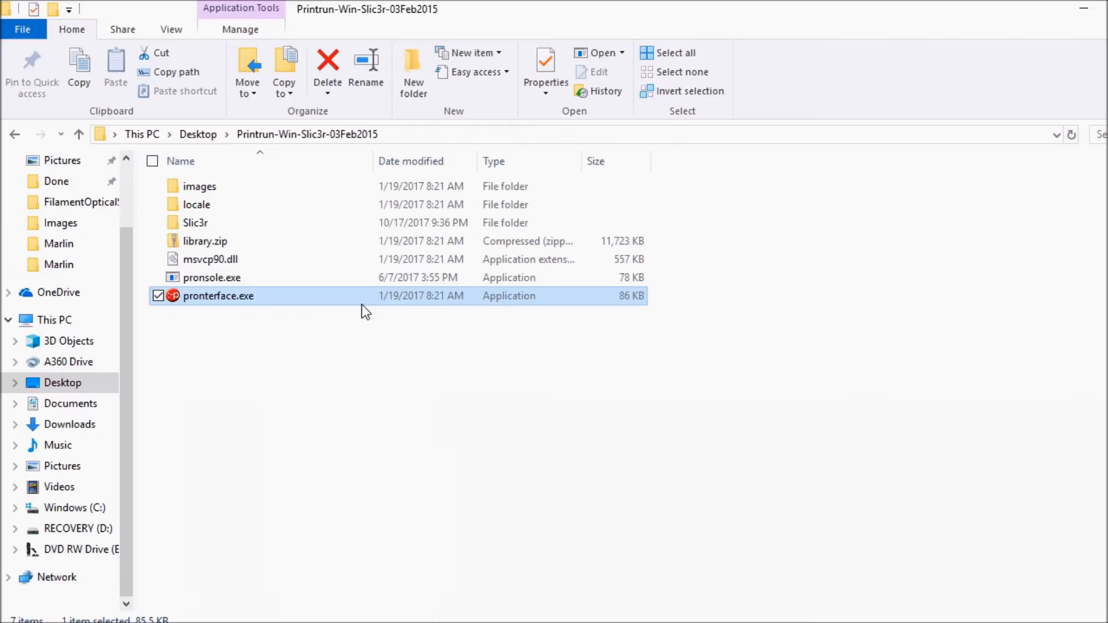
Launch pronterface.exe from the Printrun folder.
double_click(218, 295)
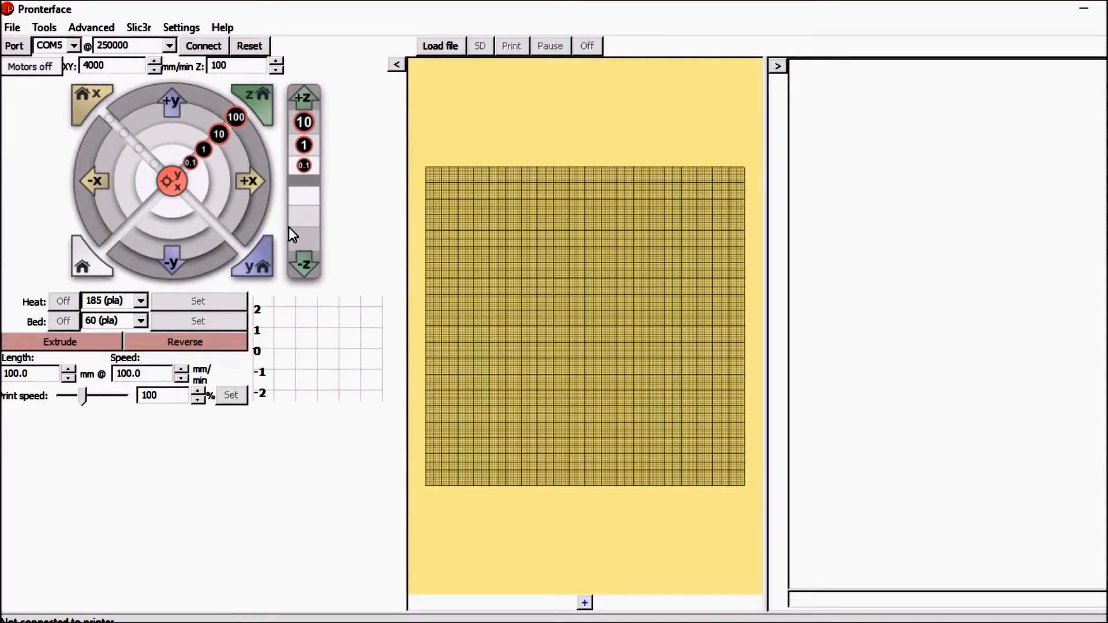
Connect to the printer on COM5 at 250000 baud and start typing a command ('m1').
left_click(202, 45)
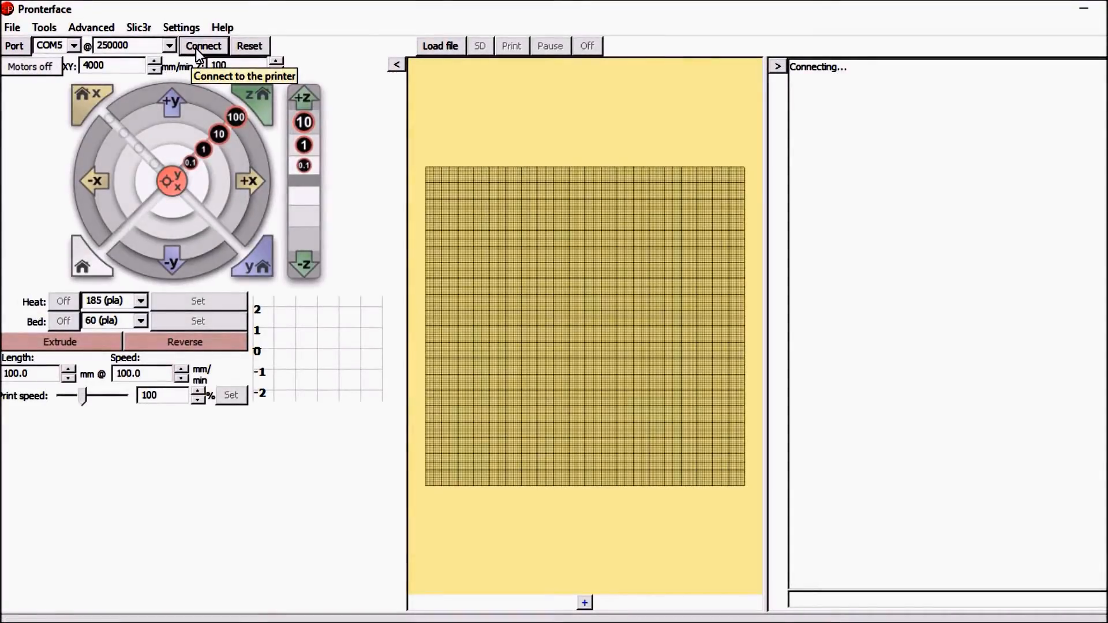
left_click(204, 45)
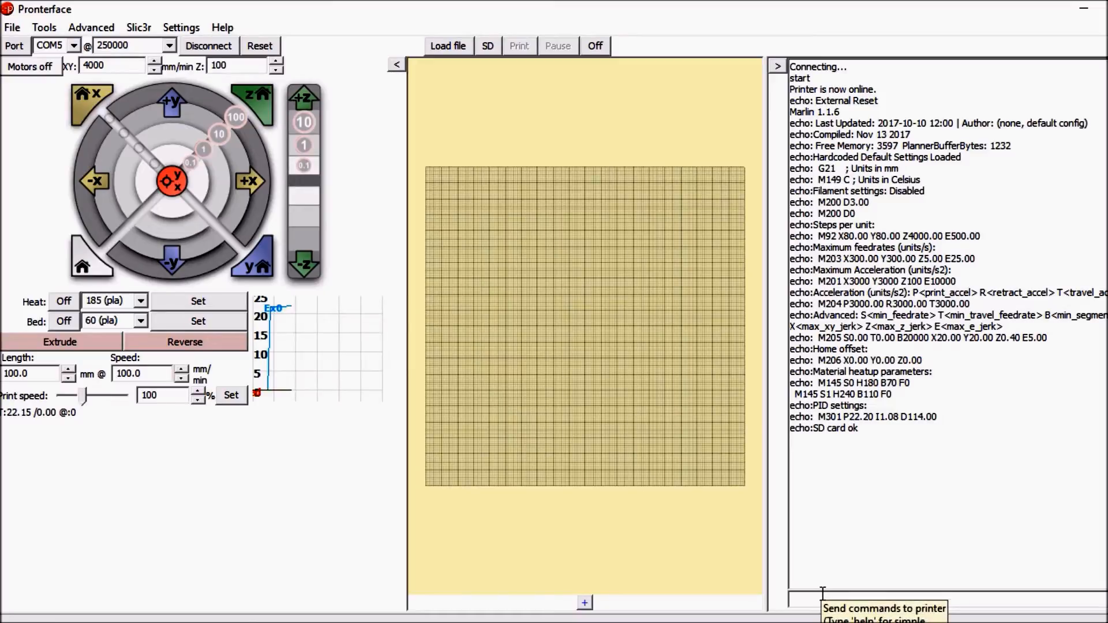
type("m1")
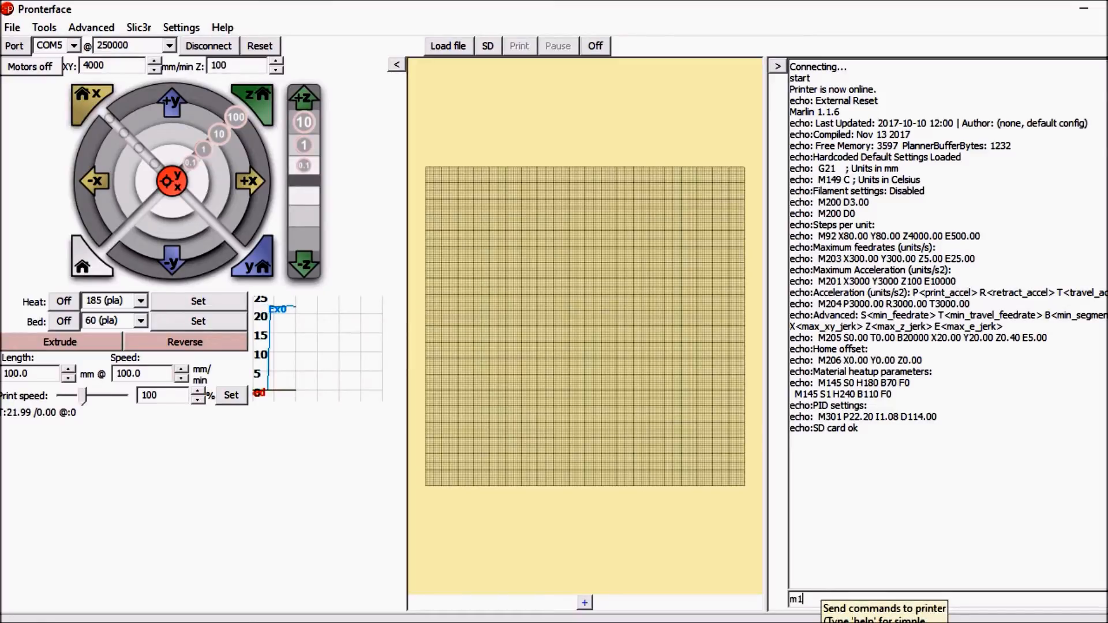